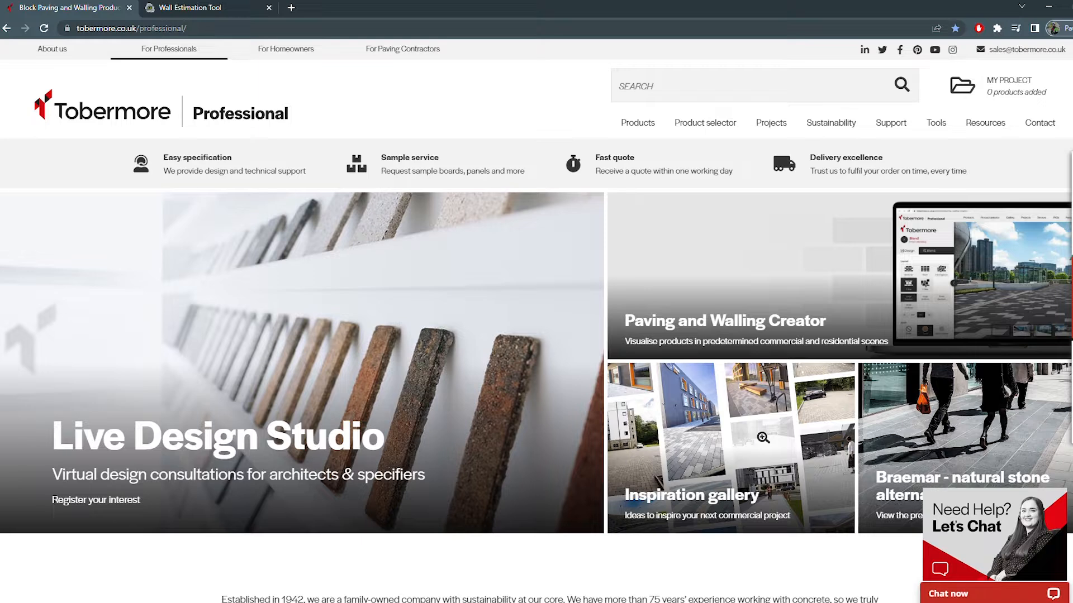
- Bring up the full report from the wall's end node and scroll through block, grade and plan details
{"action": "left_click", "coordinate": [202, 7]}
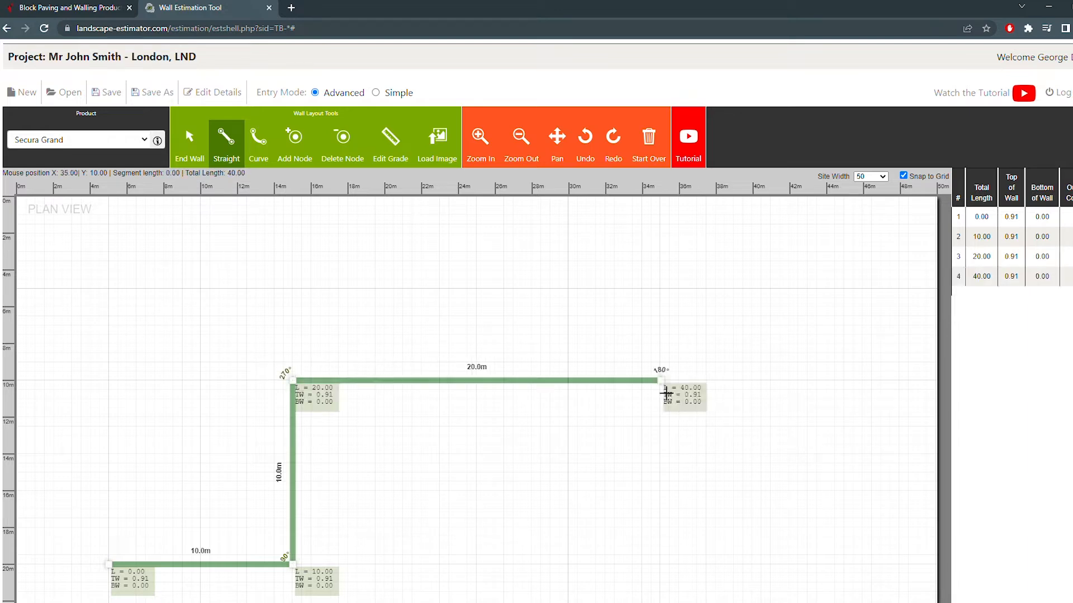
{"action": "right_click", "coordinate": [655, 381]}
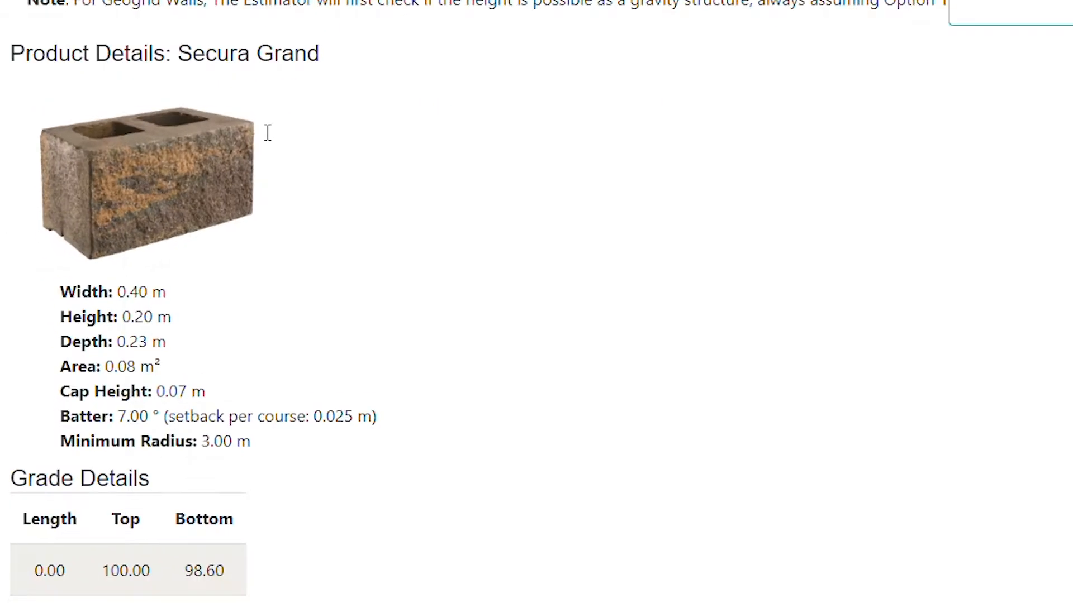
{"action": "scroll", "scroll_direction": "down", "scroll_amount": 3}
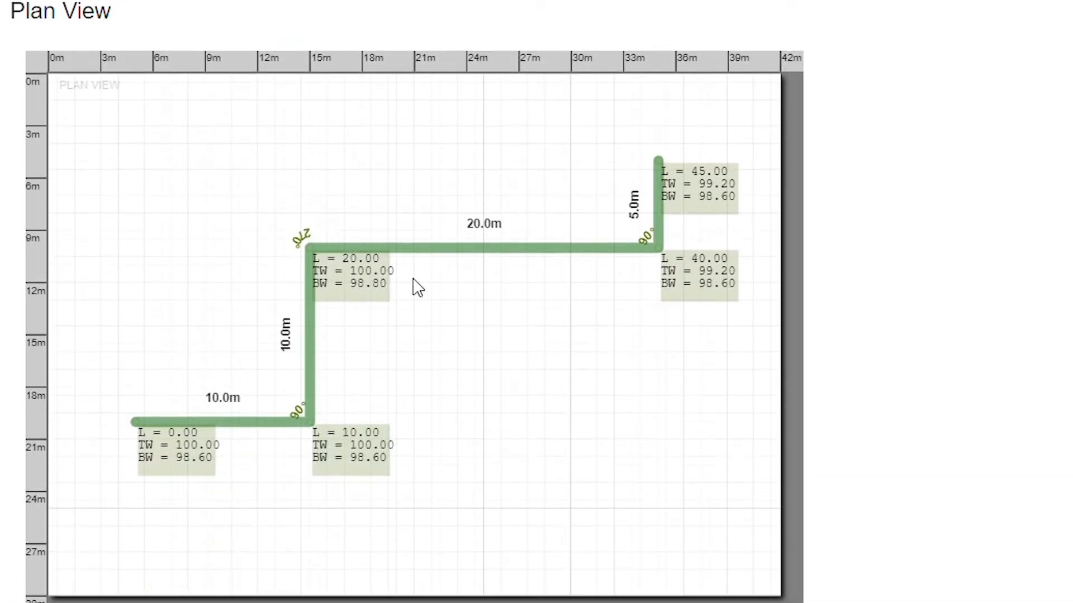
{"action": "scroll", "scroll_direction": "down", "scroll_amount": 3}
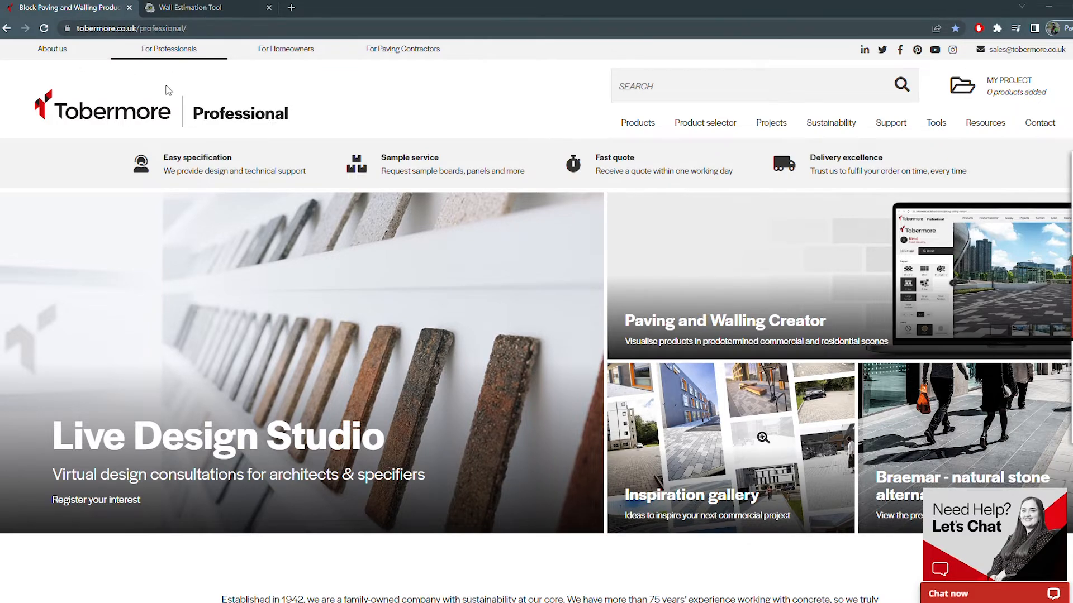
- From the Tobermore Tools menu reach the Secura Create page and launch the tool
{"action": "left_click", "coordinate": [936, 122]}
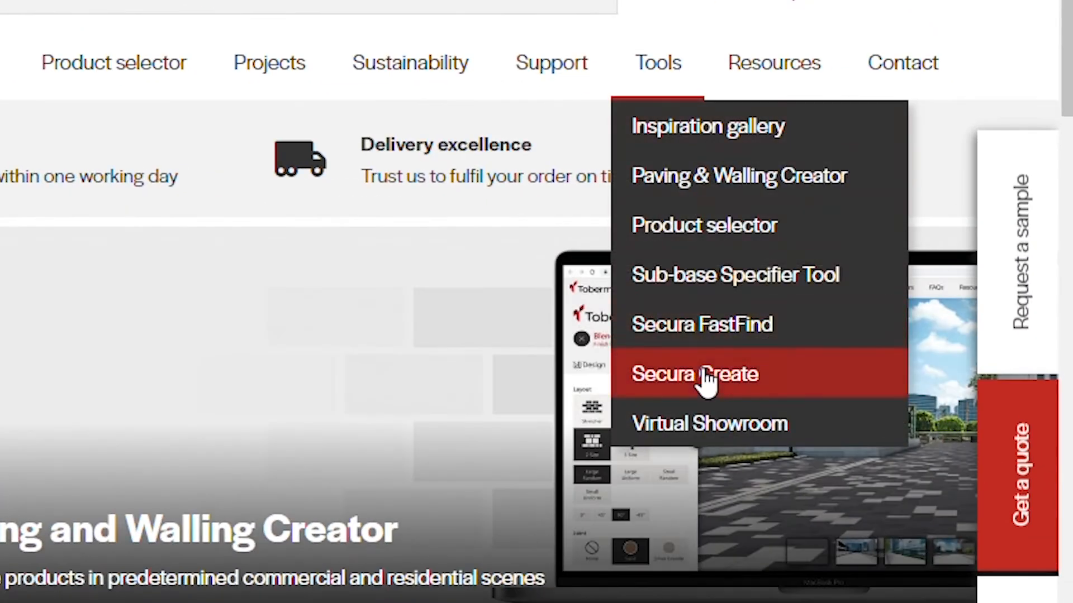
{"action": "left_click", "coordinate": [693, 374]}
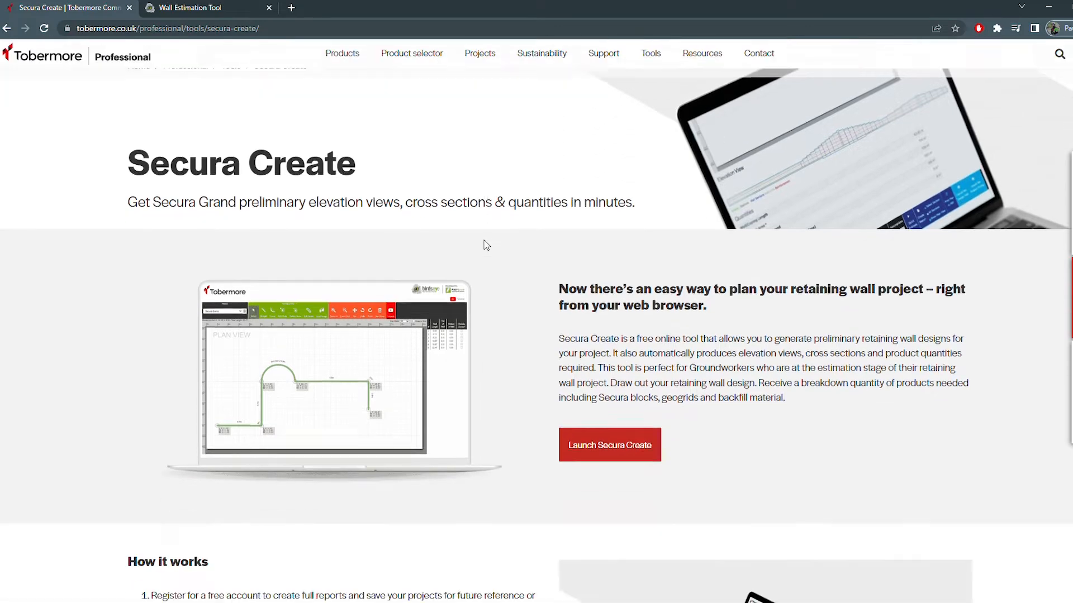
{"action": "scroll", "scroll_direction": "down", "scroll_amount": 3}
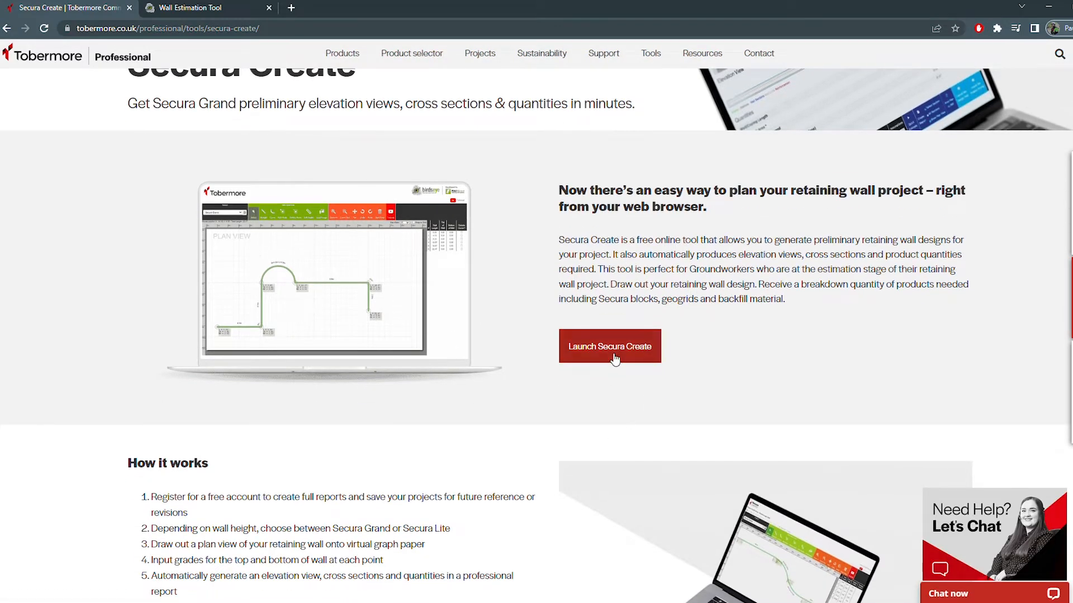
{"action": "left_click", "coordinate": [609, 346]}
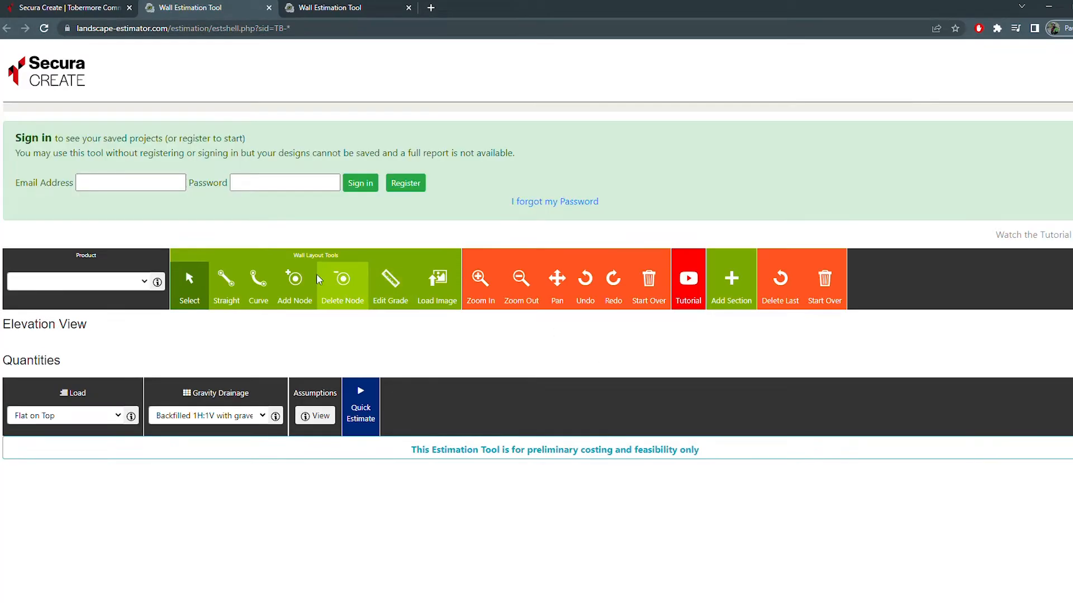
- Start registering, accept the terms and conditions, then close the registration form unregistered
{"action": "left_click", "coordinate": [77, 281]}
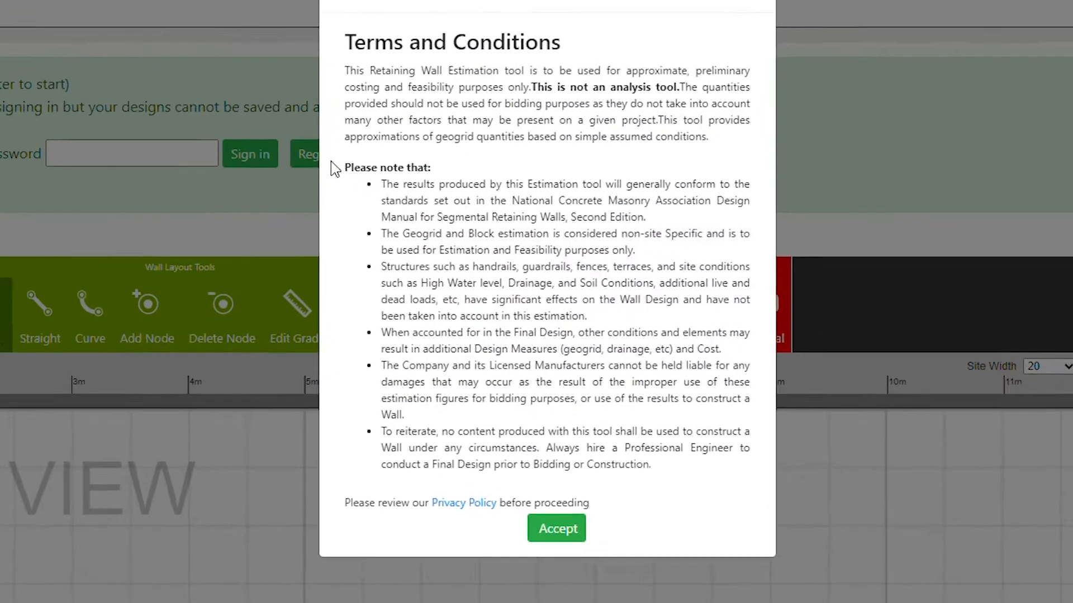
{"action": "left_click", "coordinate": [556, 528]}
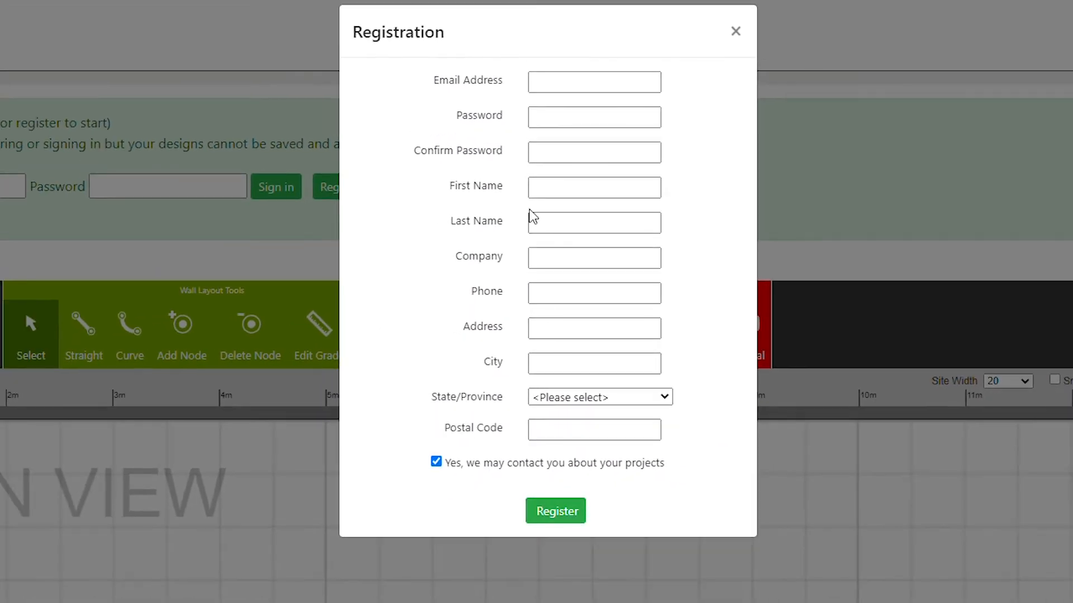
{"action": "mouse_move", "coordinate": [568, 397]}
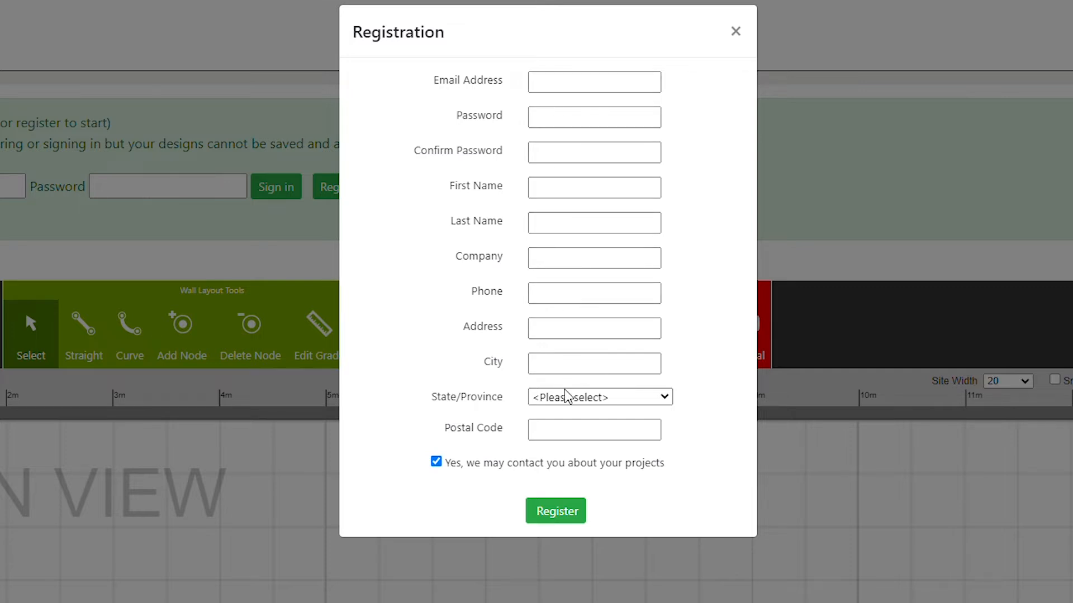
{"action": "mouse_move", "coordinate": [557, 486]}
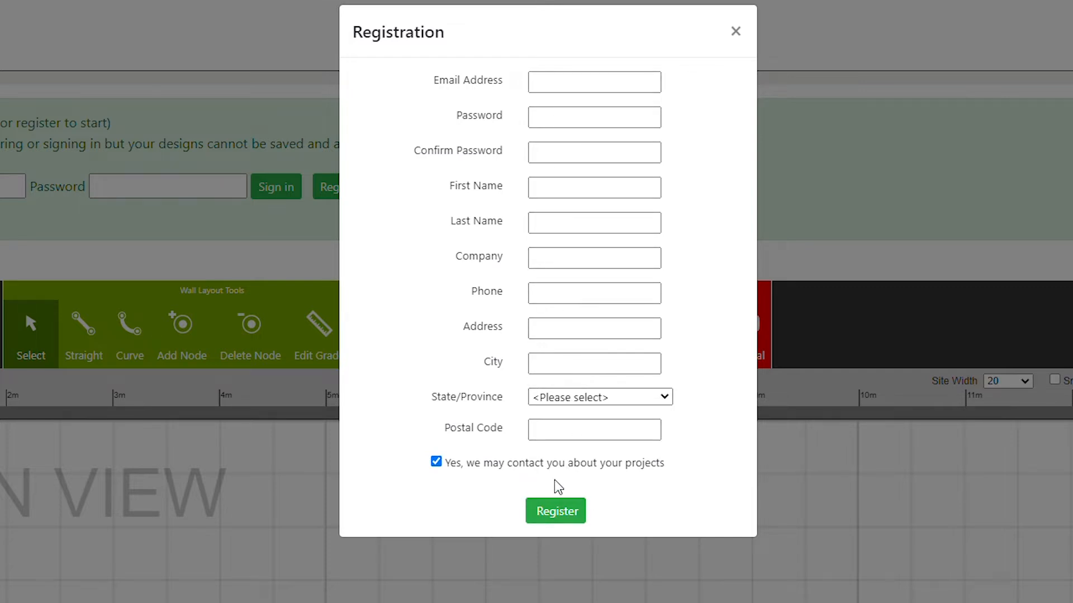
{"action": "mouse_move", "coordinate": [734, 58]}
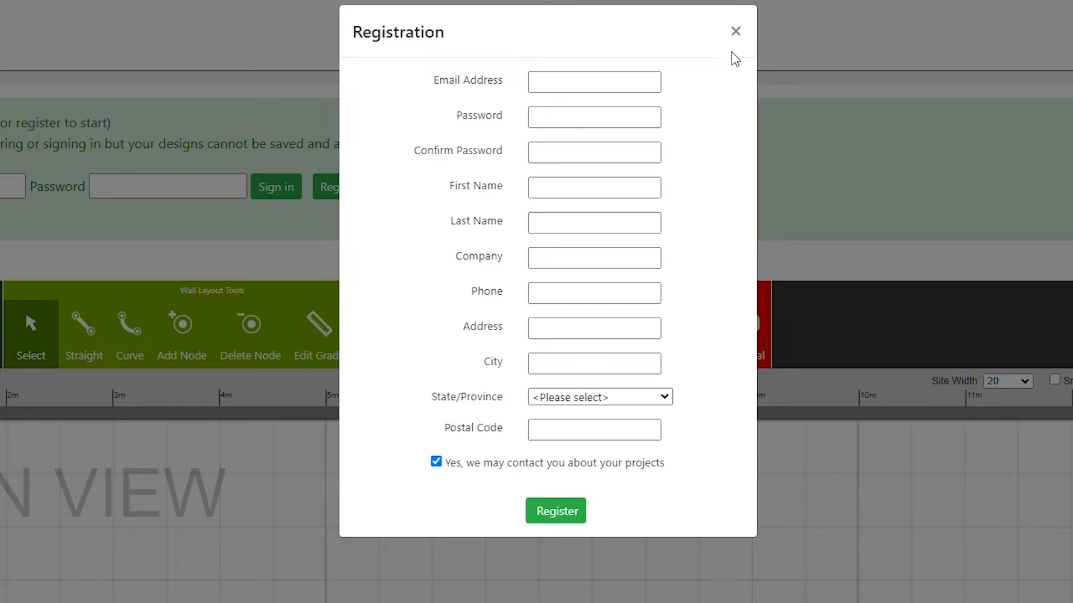
{"action": "left_click", "coordinate": [735, 31]}
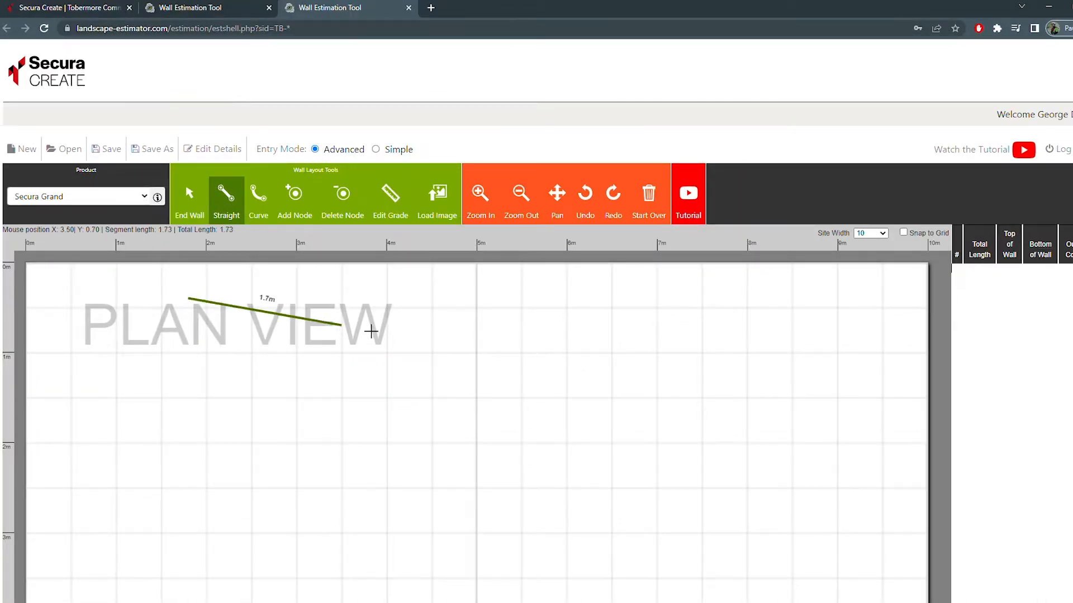
- Clear the sketched straight wall from its last node with Start Over and confirm
{"action": "right_click", "coordinate": [548, 403]}
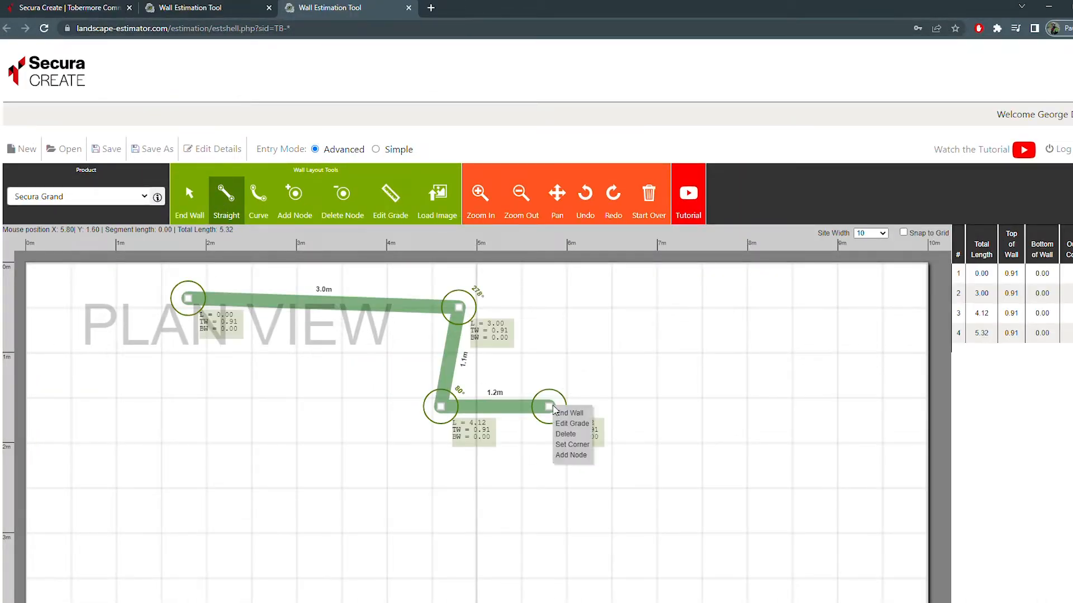
{"action": "left_click", "coordinate": [648, 193]}
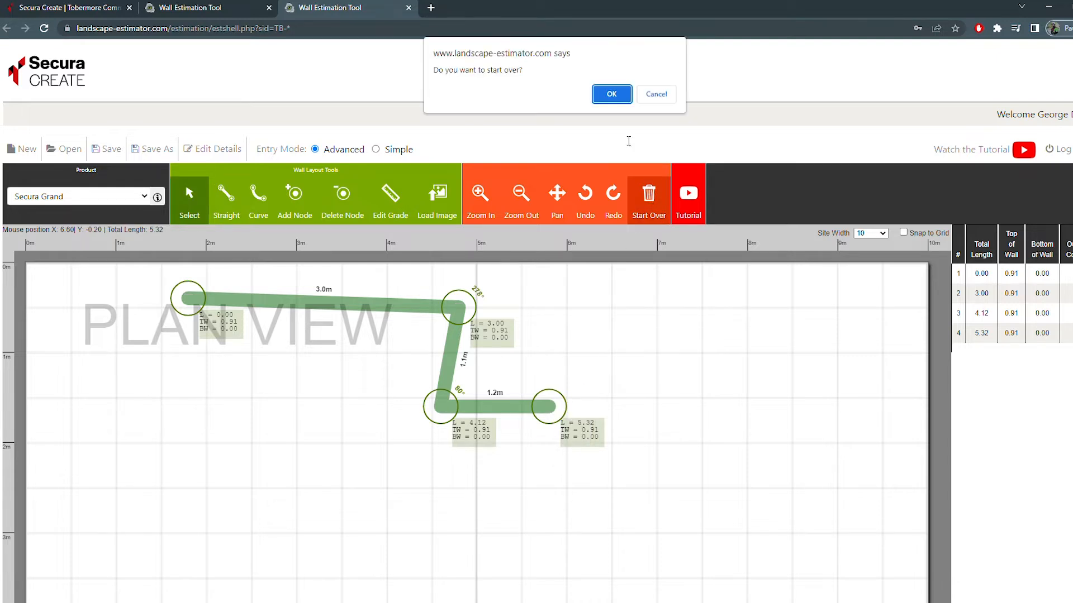
{"action": "left_click", "coordinate": [610, 94]}
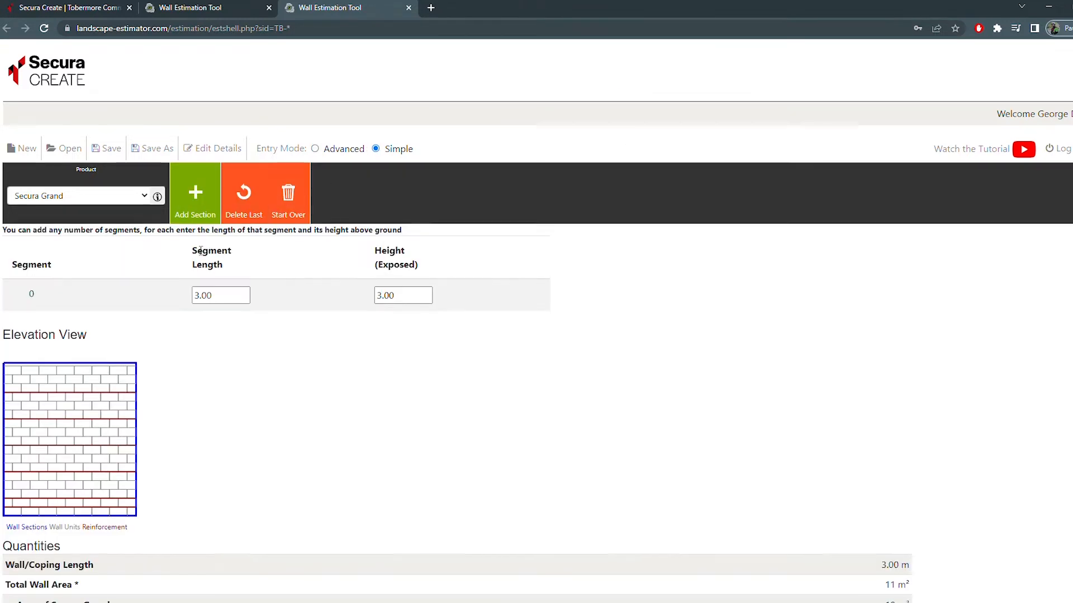
- Add another 3 m wall section to the simple-entry section table
{"action": "left_click", "coordinate": [195, 194]}
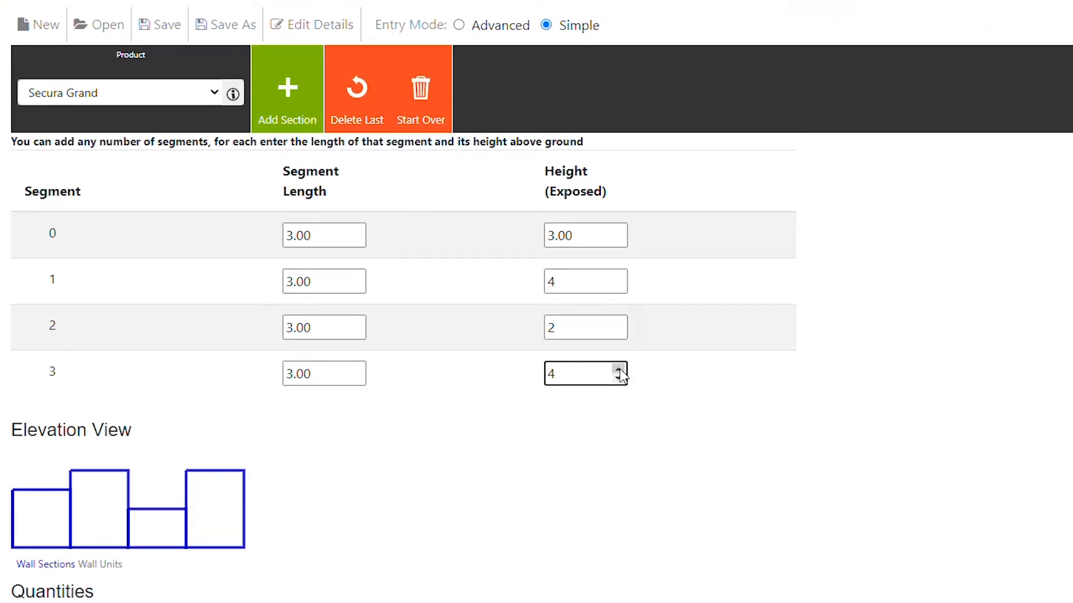
{"action": "mouse_move", "coordinate": [13, 543]}
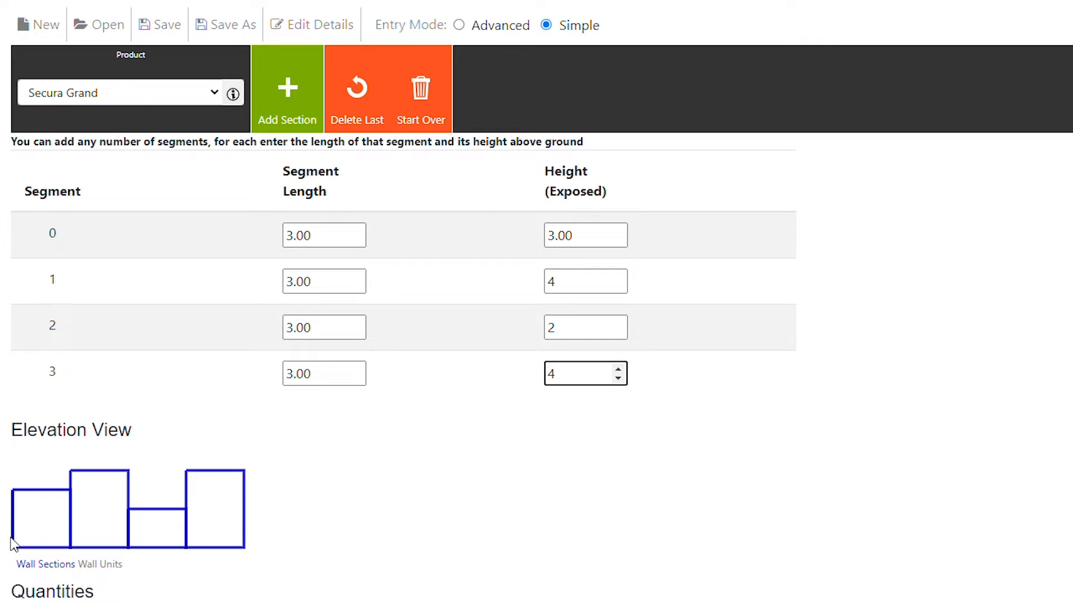
{"action": "mouse_move", "coordinate": [63, 555]}
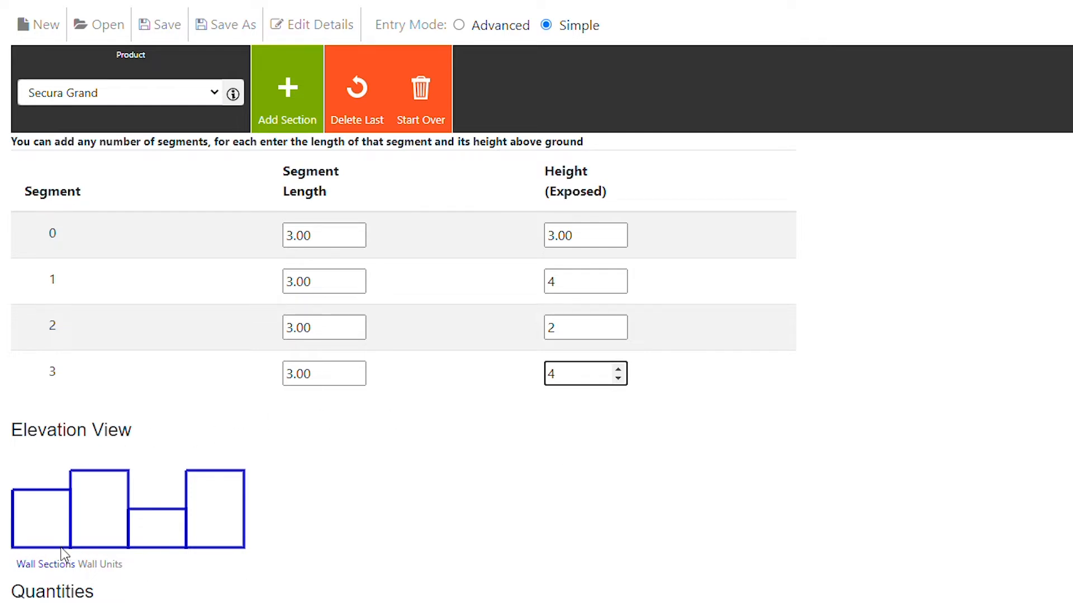
{"action": "mouse_move", "coordinate": [334, 508]}
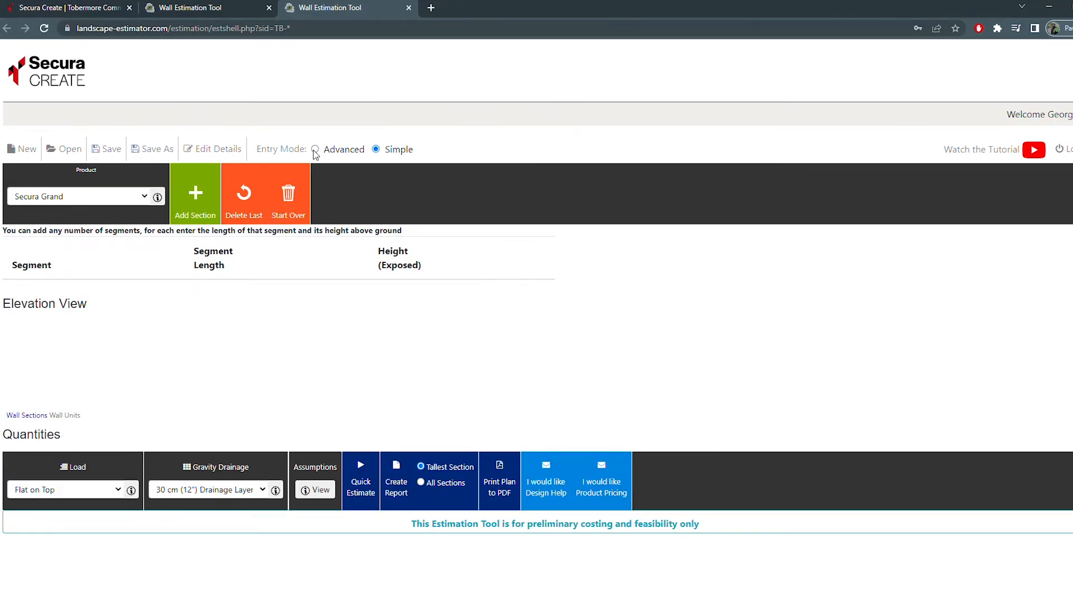
- End the 1.4 m straight run at a corner and add a curved section, reaching 10.30 m total length
{"action": "left_click", "coordinate": [314, 149]}
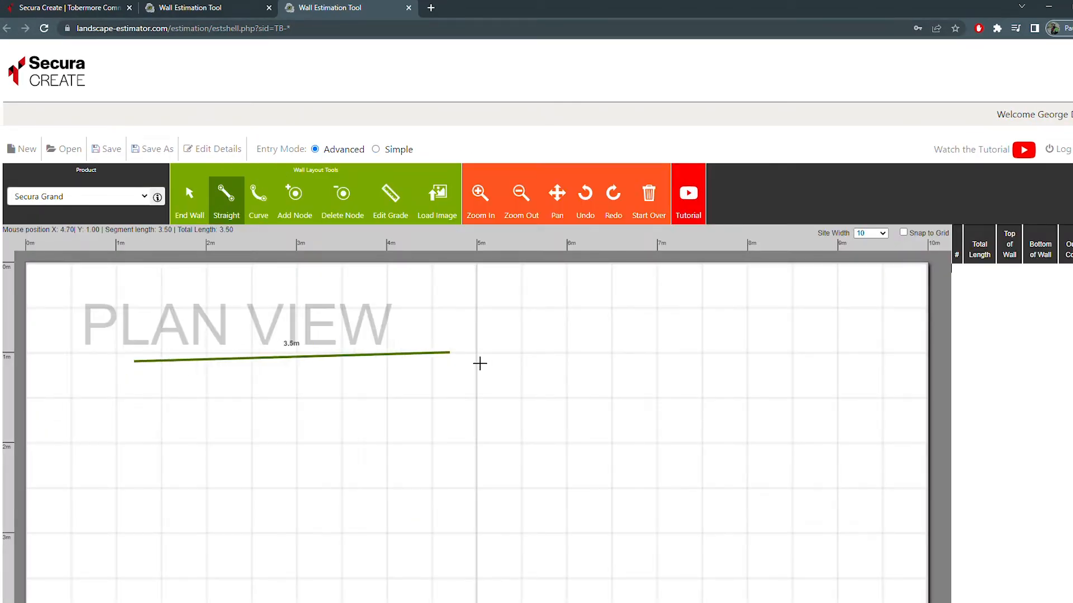
{"action": "left_click", "coordinate": [505, 478]}
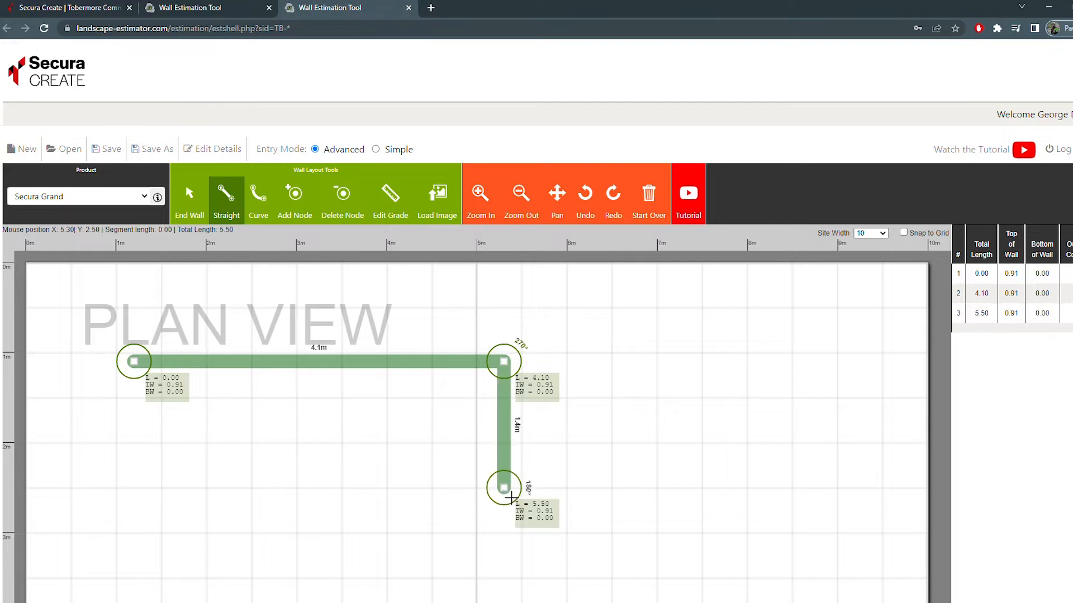
{"action": "left_click", "coordinate": [258, 194]}
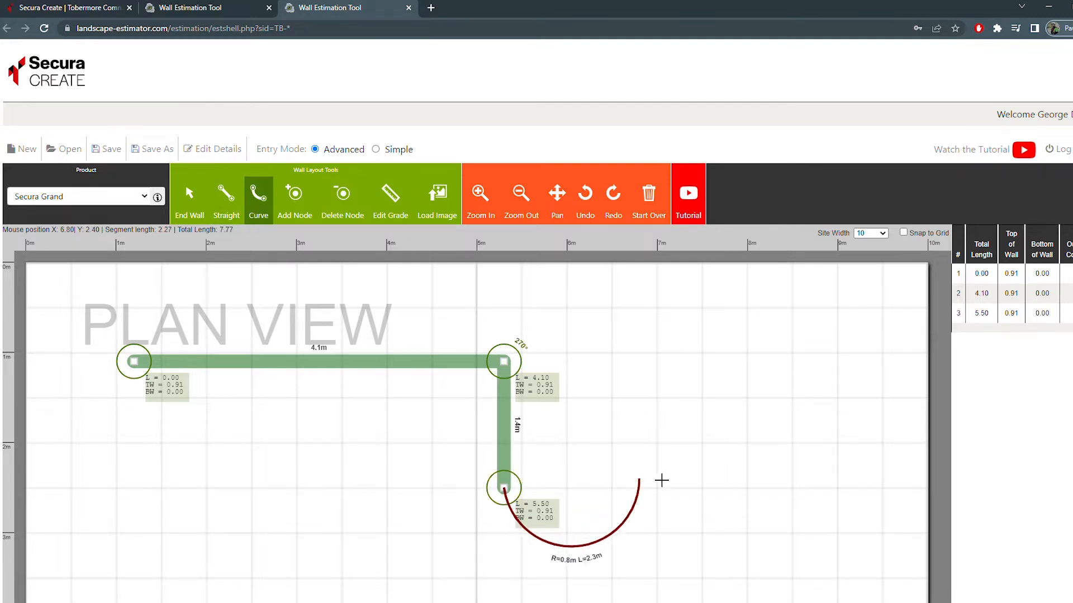
{"action": "mouse_move", "coordinate": [808, 448]}
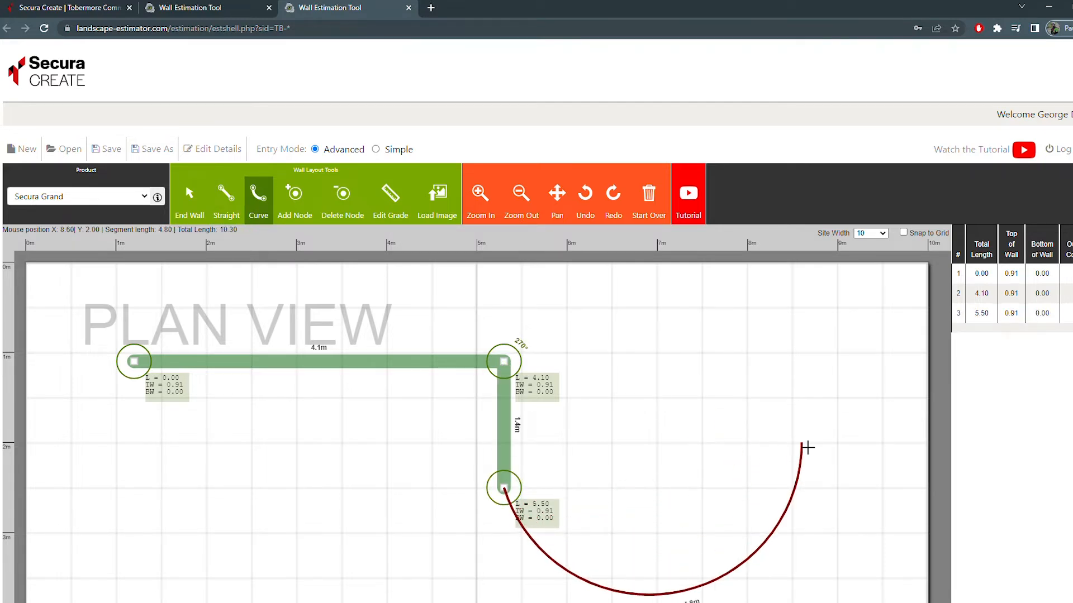
{"action": "left_click", "coordinate": [804, 448]}
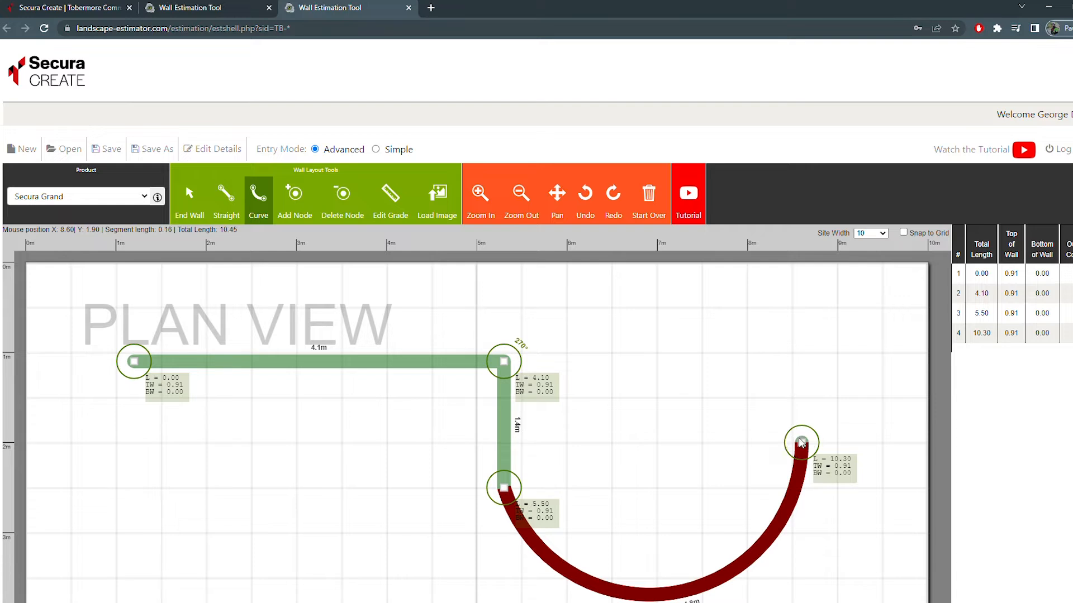
{"action": "left_click", "coordinate": [648, 198]}
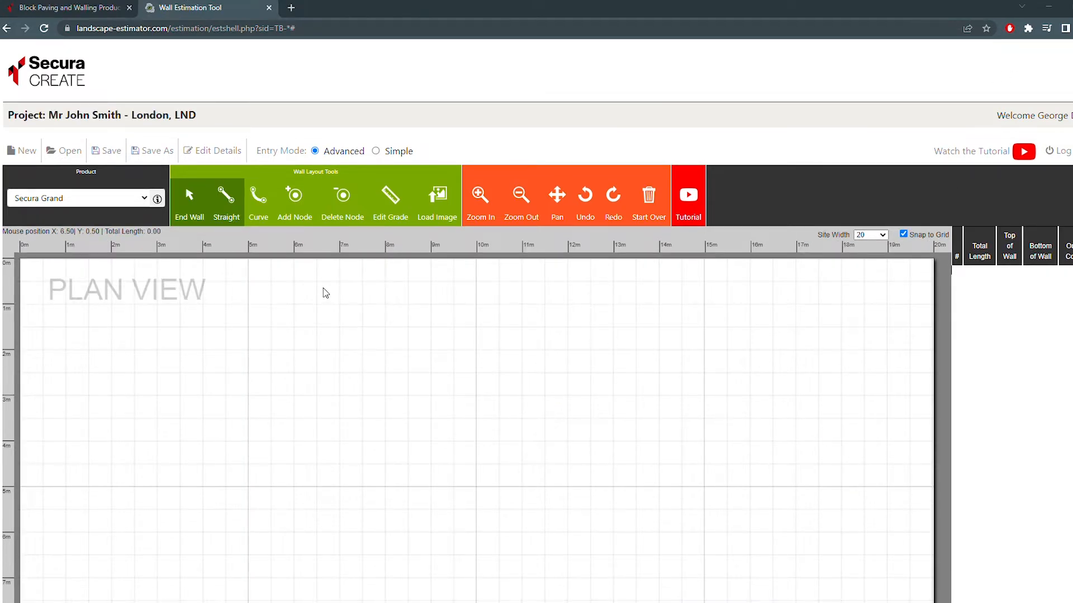
{"action": "mouse_move", "coordinate": [133, 259]}
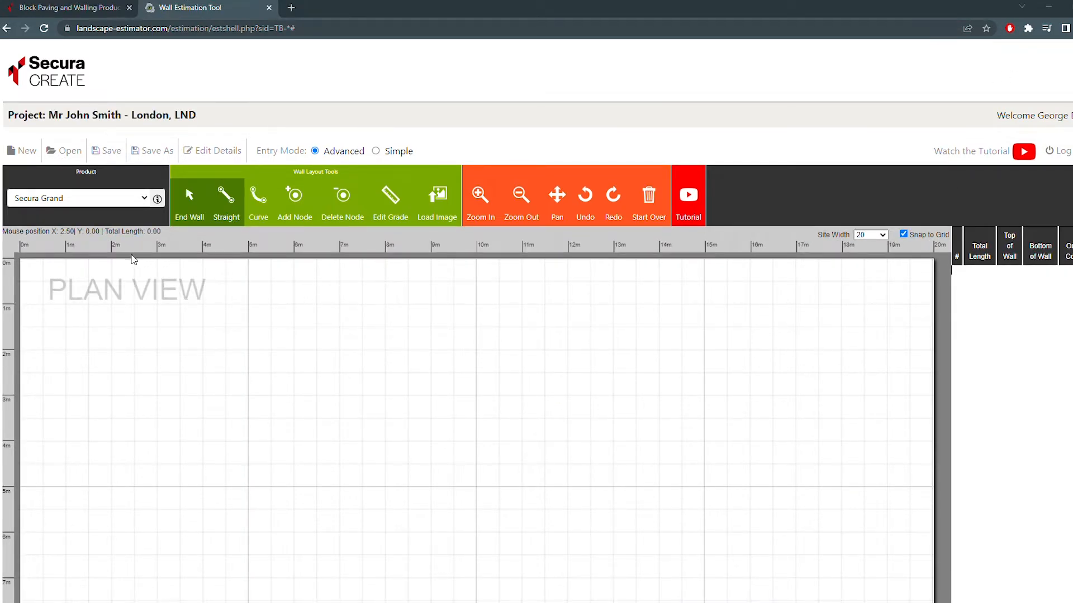
{"action": "mouse_move", "coordinate": [206, 134]}
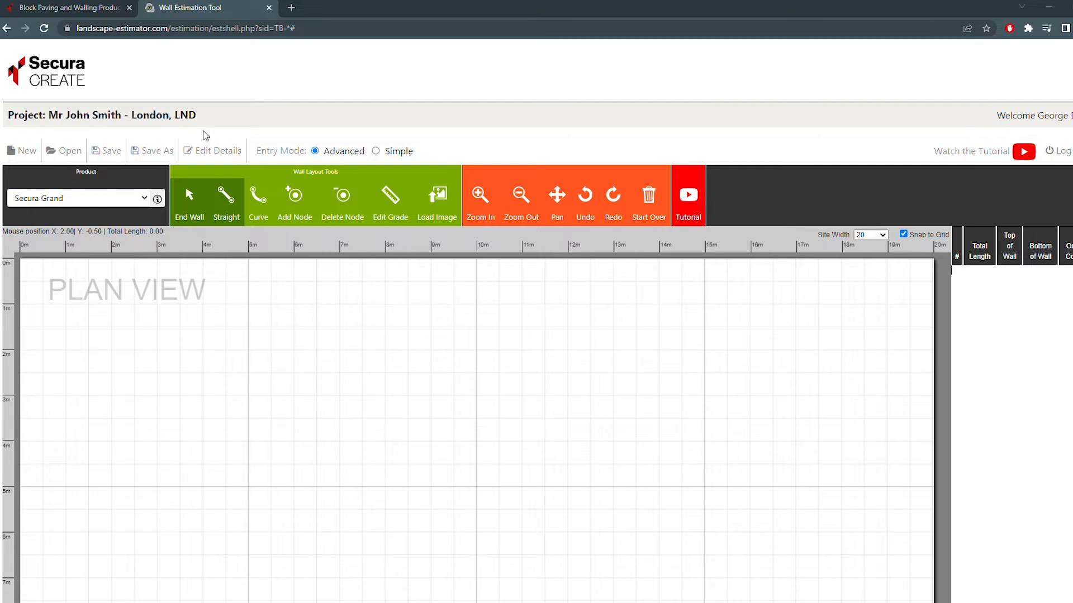
{"action": "mouse_move", "coordinate": [164, 287]}
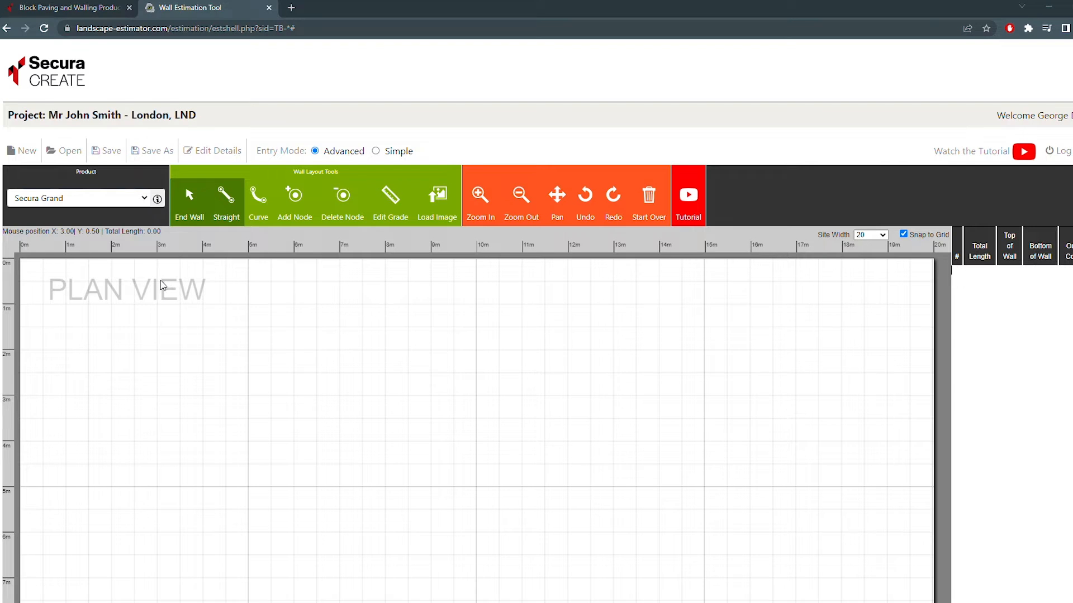
{"action": "mouse_move", "coordinate": [164, 280]}
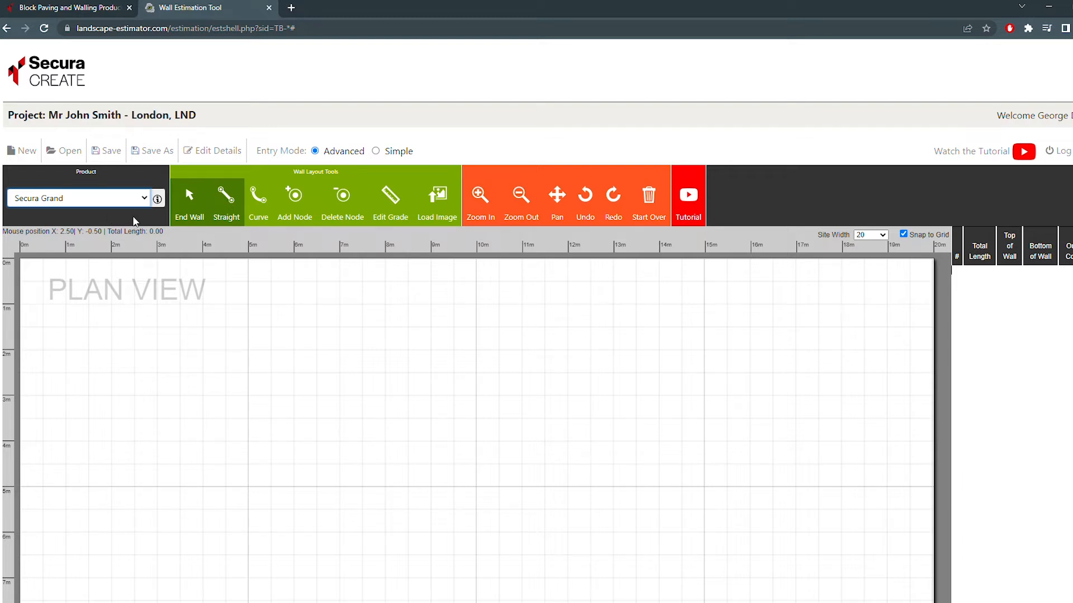
{"action": "mouse_move", "coordinate": [81, 288]}
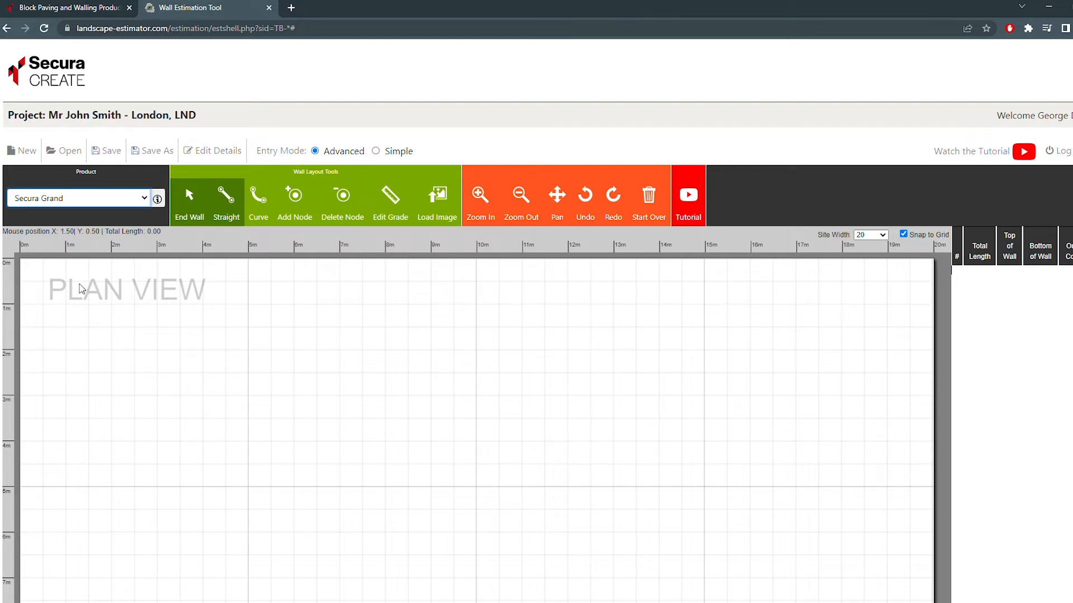
{"action": "mouse_move", "coordinate": [878, 253]}
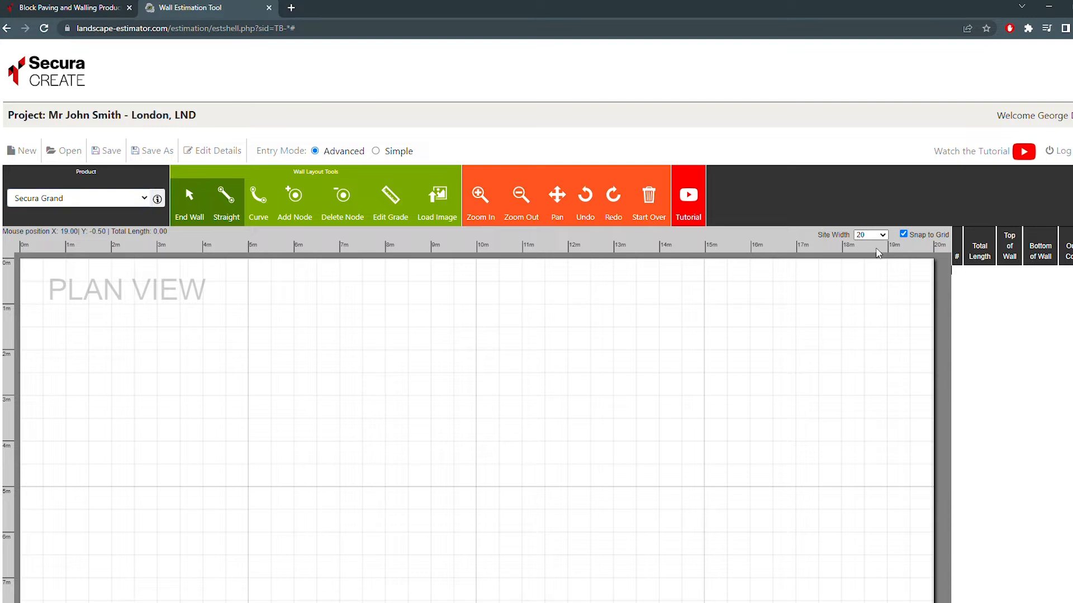
- Set the site width to 50 m and start a straight wall near the lower left of the grid
{"action": "left_click", "coordinate": [869, 234]}
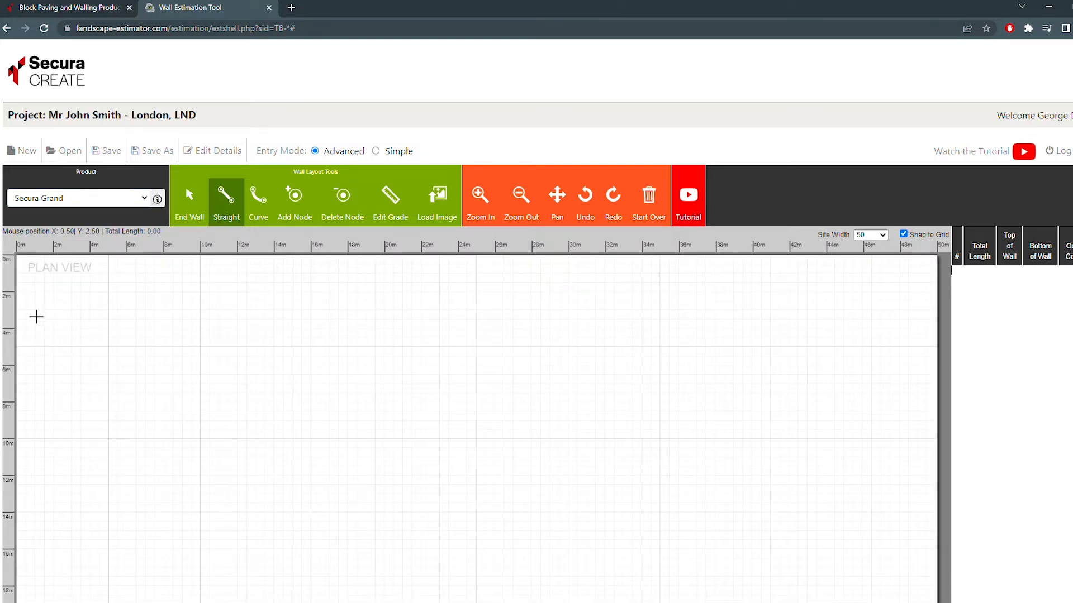
{"action": "mouse_move", "coordinate": [588, 392]}
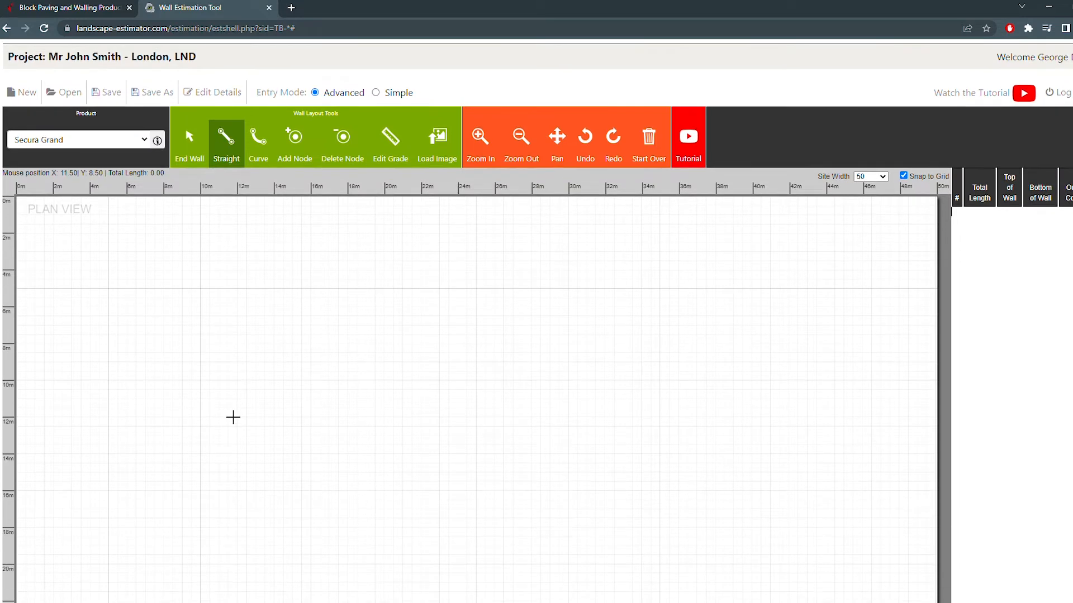
{"action": "mouse_move", "coordinate": [114, 574]}
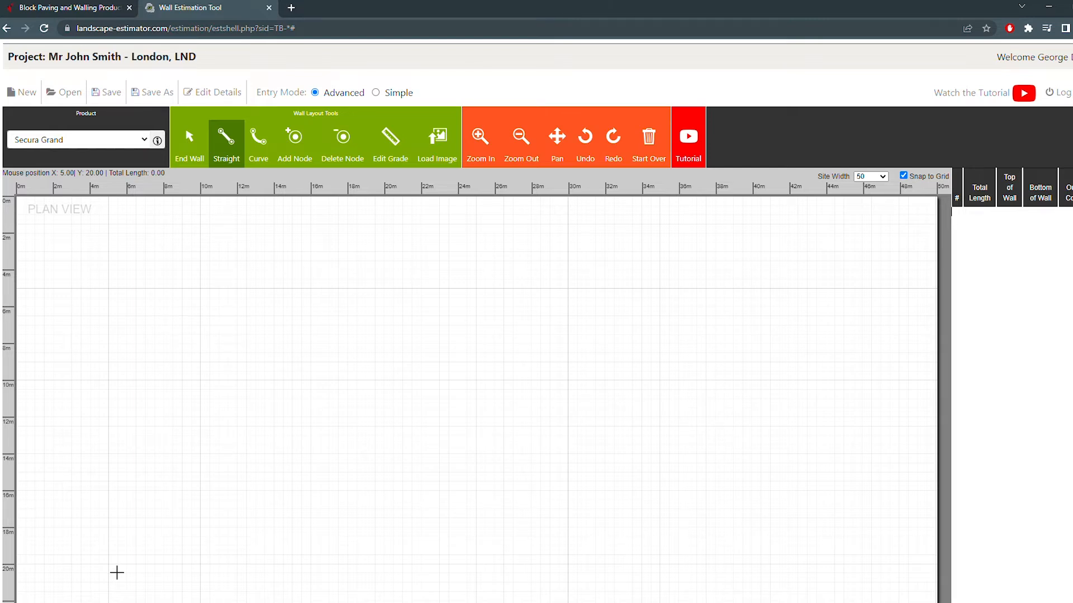
{"action": "left_click", "coordinate": [108, 573]}
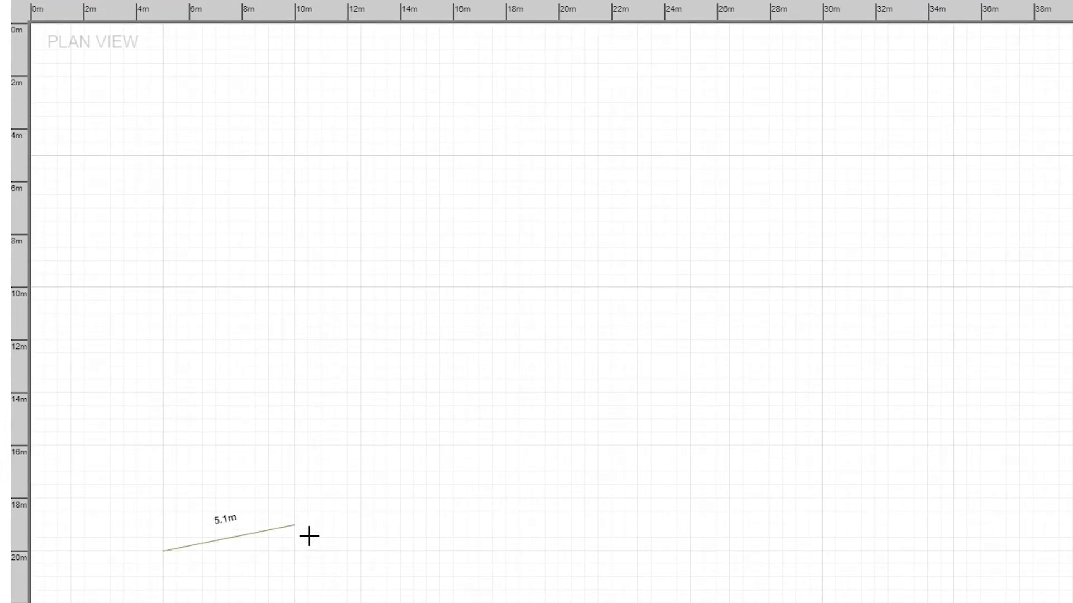
- Place 10 m, 10 m, 20 m and 5 m straight runs forming a 45 m stepped wall, ending at the last node
{"action": "left_click", "coordinate": [168, 463]}
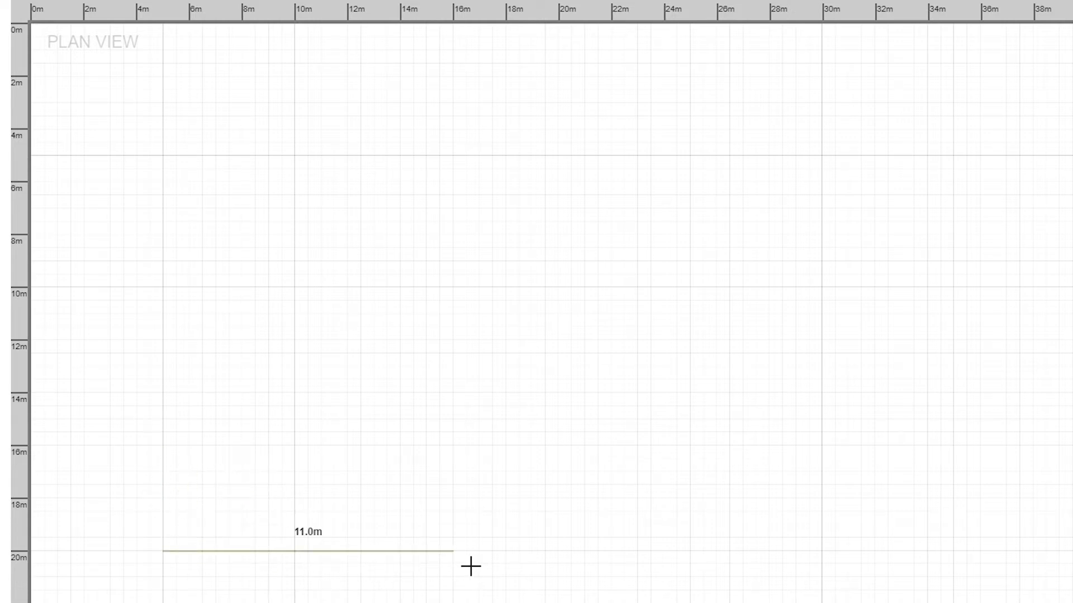
{"action": "mouse_move", "coordinate": [439, 566]}
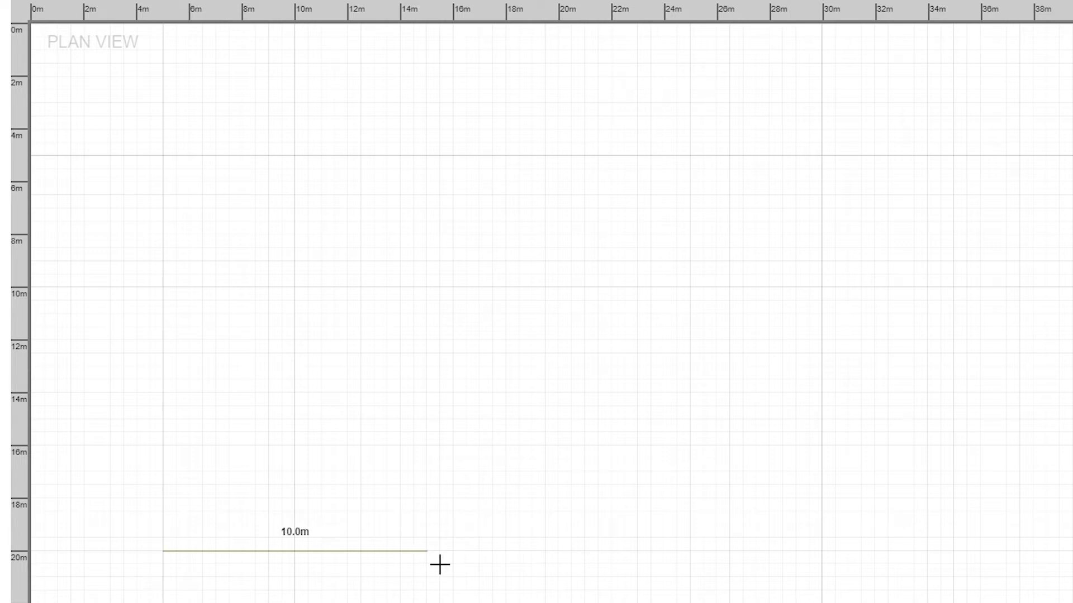
{"action": "left_click", "coordinate": [424, 552]}
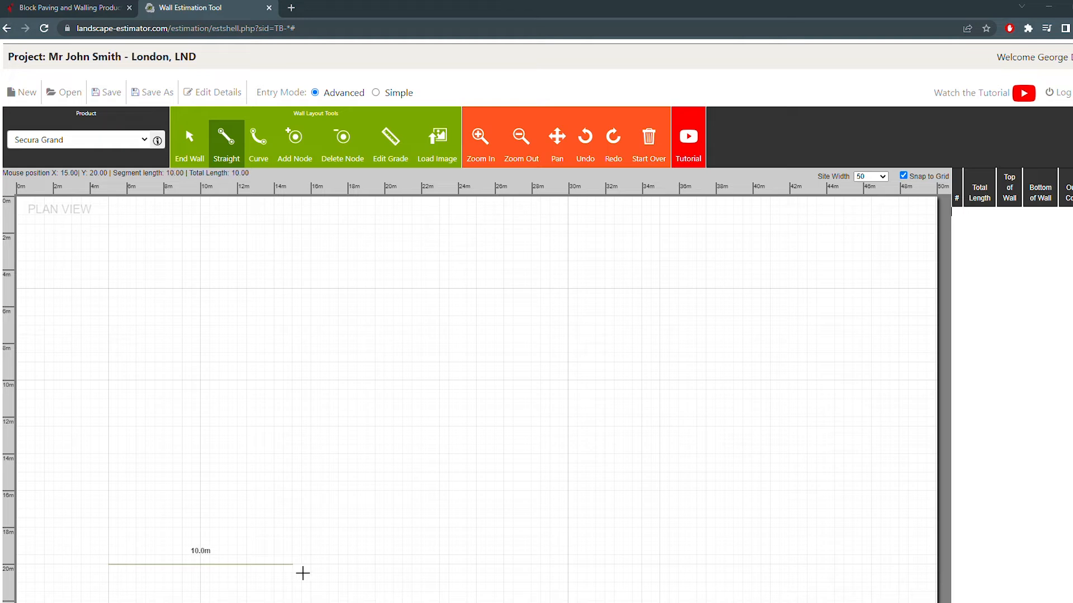
{"action": "left_click", "coordinate": [292, 562]}
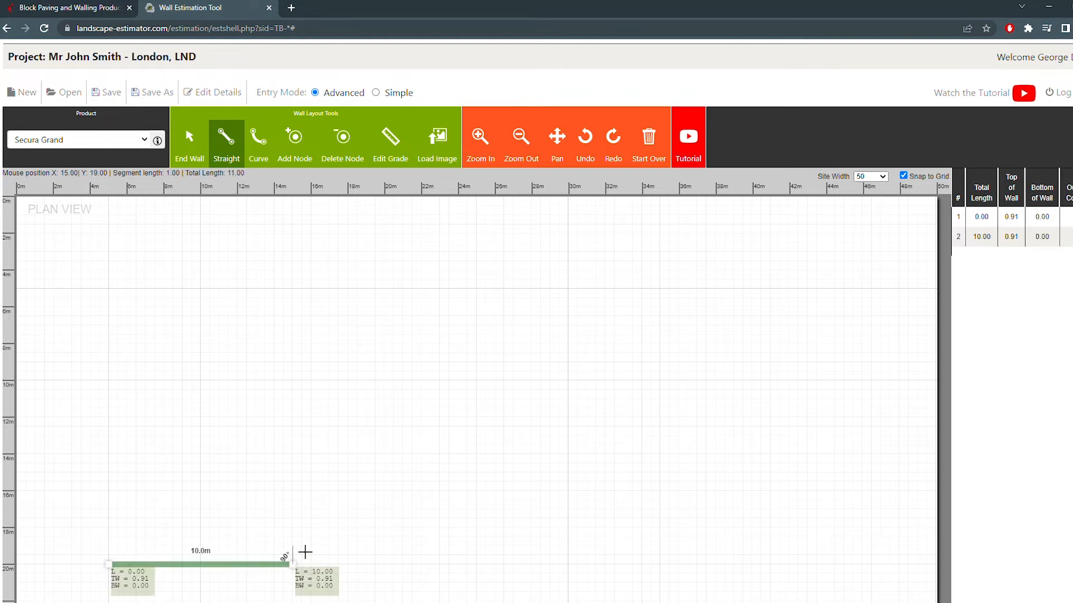
{"action": "left_click", "coordinate": [288, 380]}
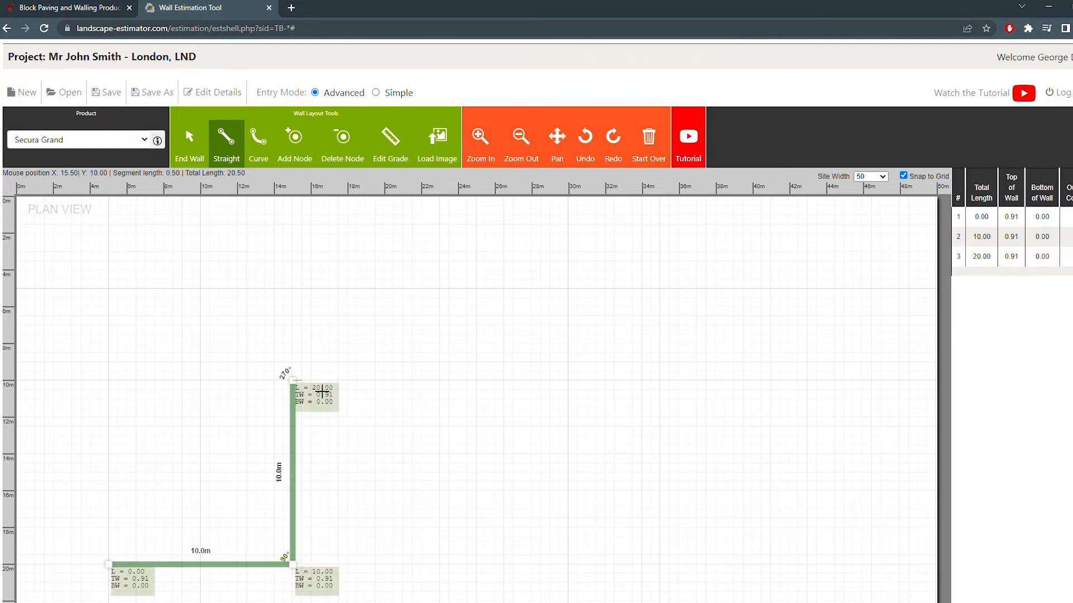
{"action": "left_click", "coordinate": [654, 378]}
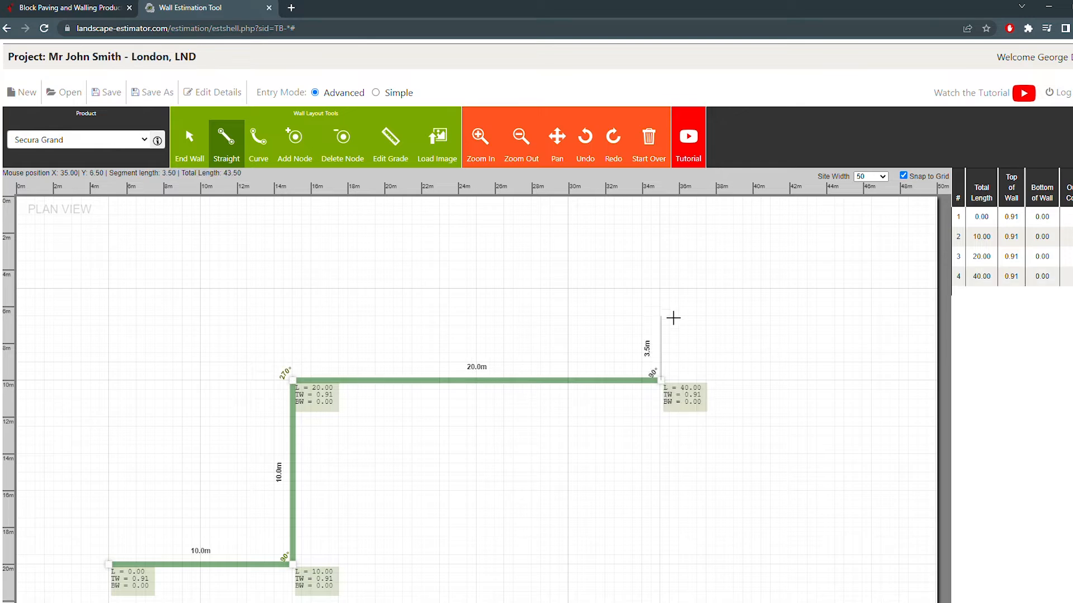
{"action": "right_click", "coordinate": [653, 374]}
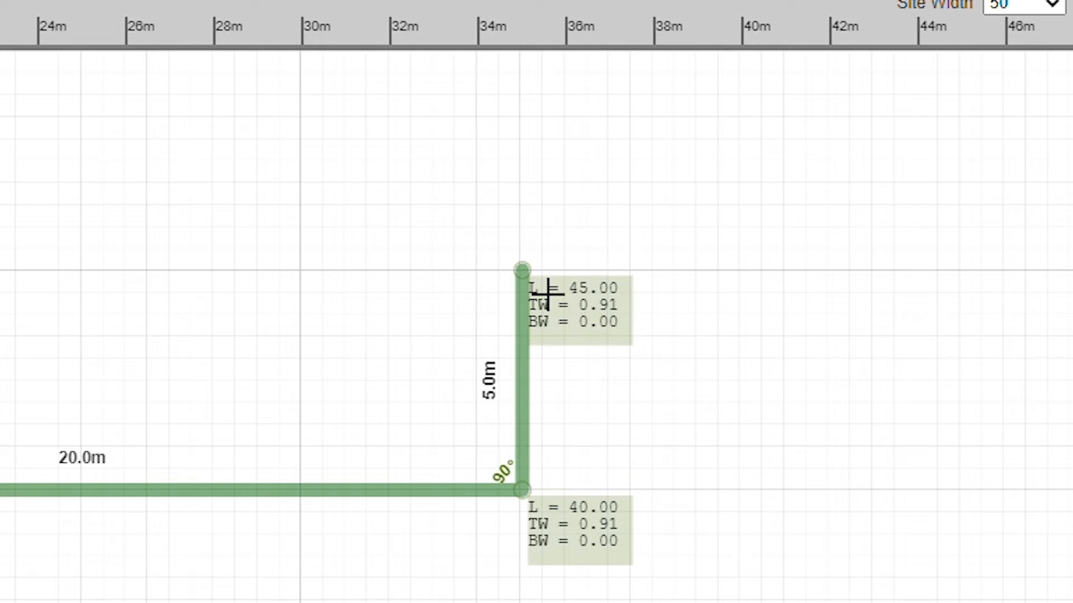
- Inspect the grade settings at the wall's last node and close them without changes
{"action": "right_click", "coordinate": [521, 268]}
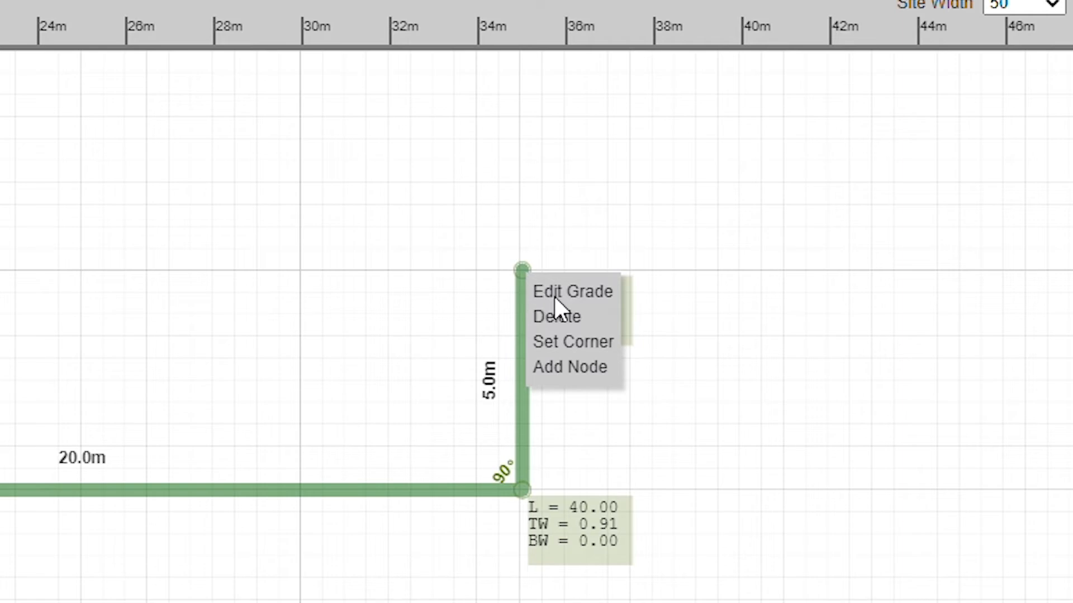
{"action": "left_click", "coordinate": [572, 292]}
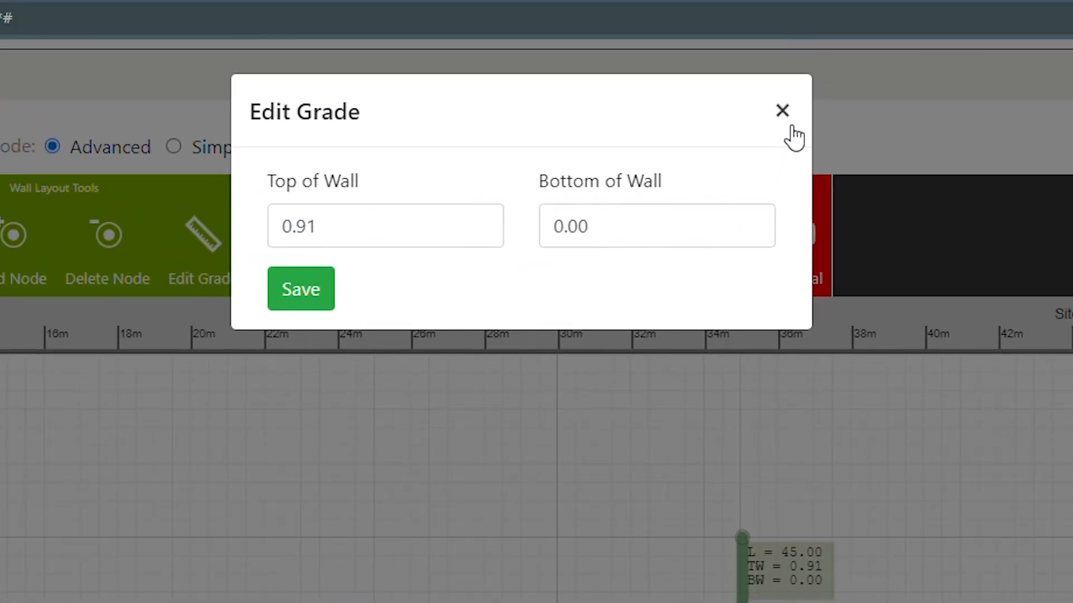
{"action": "left_click", "coordinate": [782, 110]}
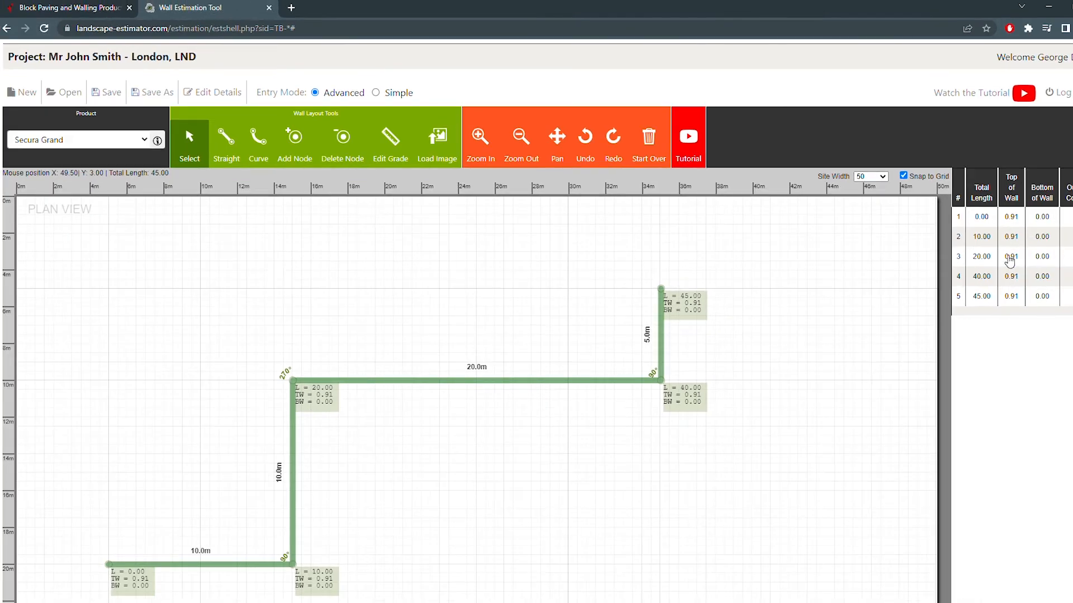
{"action": "scroll", "scroll_direction": "down", "scroll_amount": 3}
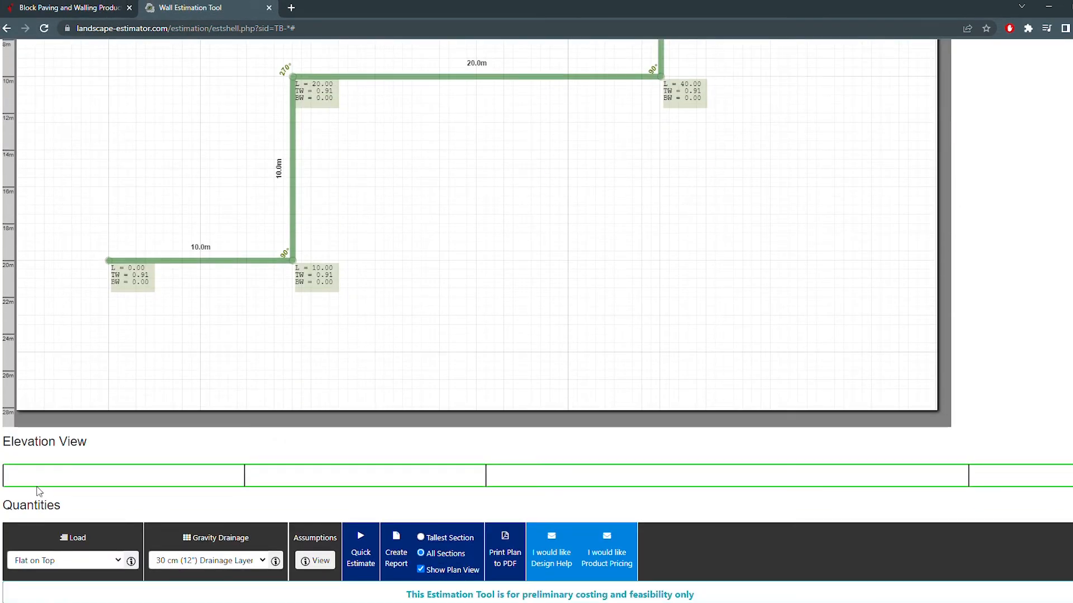
{"action": "mouse_move", "coordinate": [443, 481]}
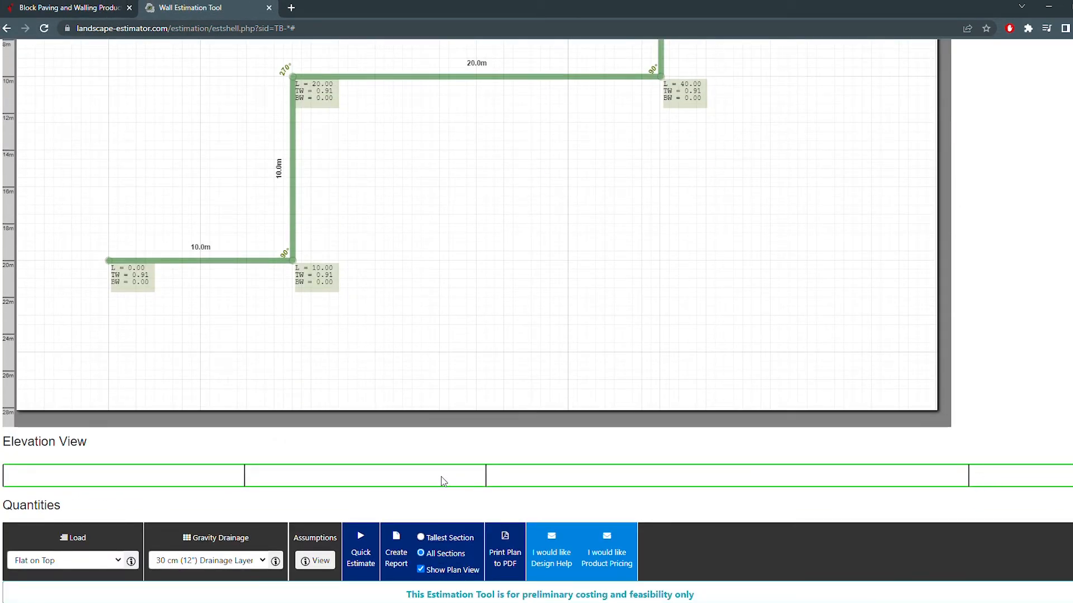
{"action": "mouse_move", "coordinate": [295, 504]}
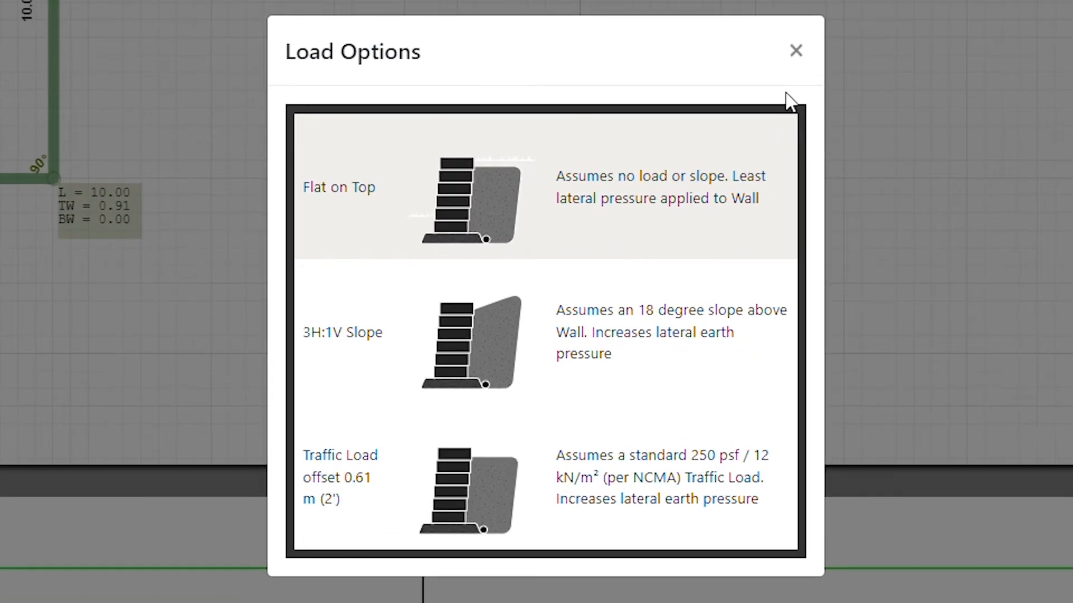
{"action": "mouse_move", "coordinate": [532, 240]}
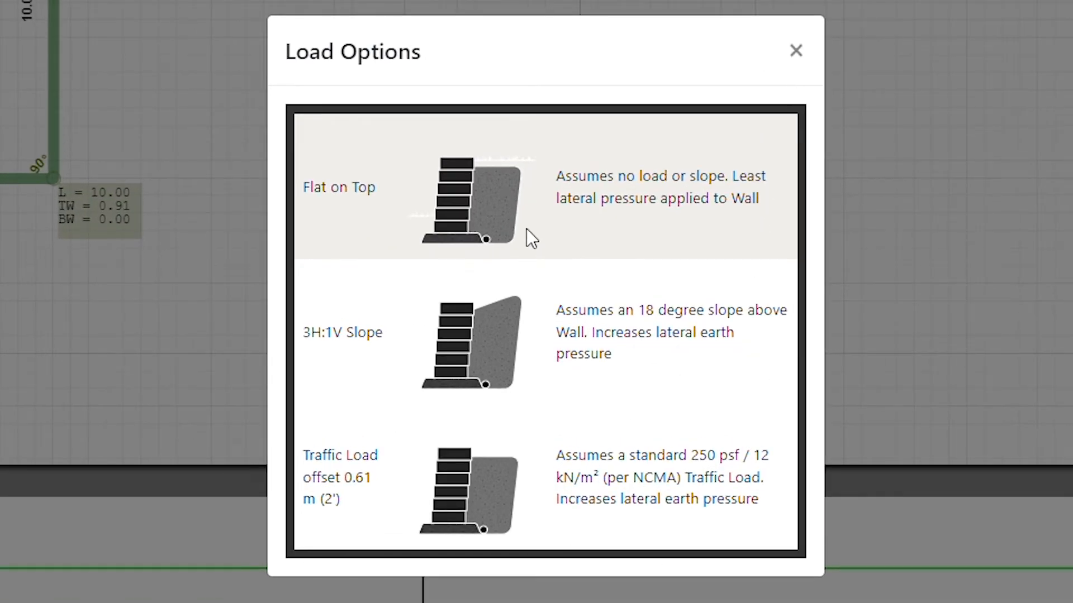
{"action": "mouse_move", "coordinate": [590, 225]}
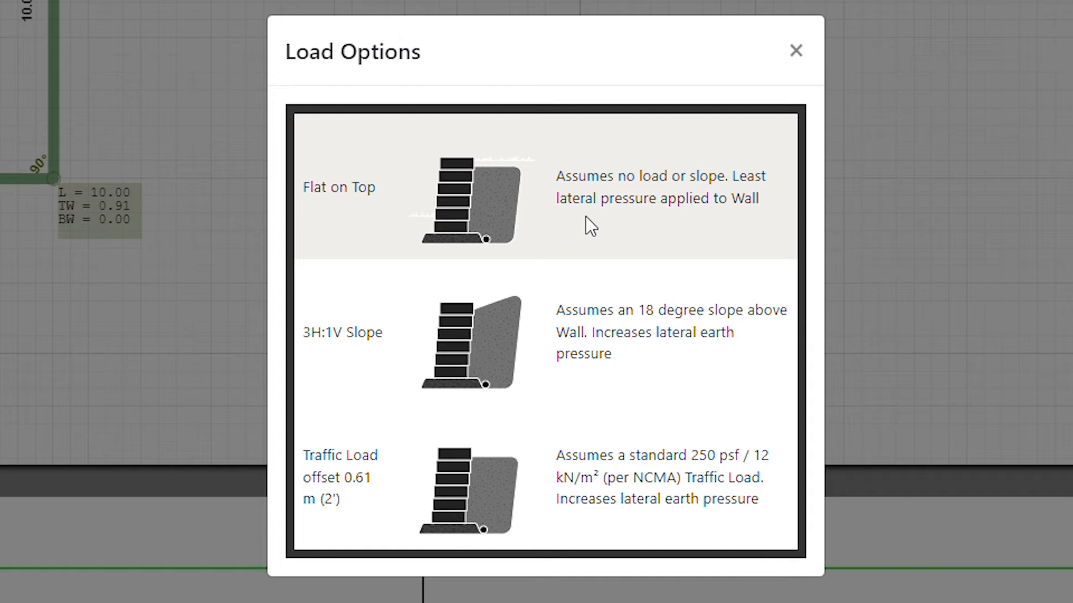
{"action": "mouse_move", "coordinate": [804, 94]}
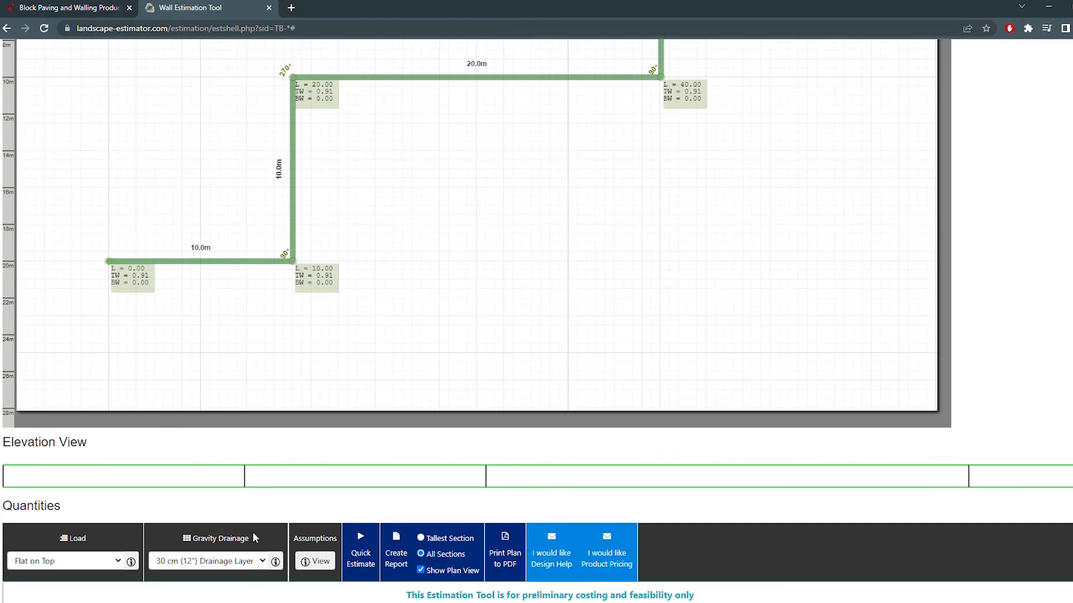
- Review the design assumptions notes for the 45 m wall and close them
{"action": "left_click", "coordinate": [315, 539]}
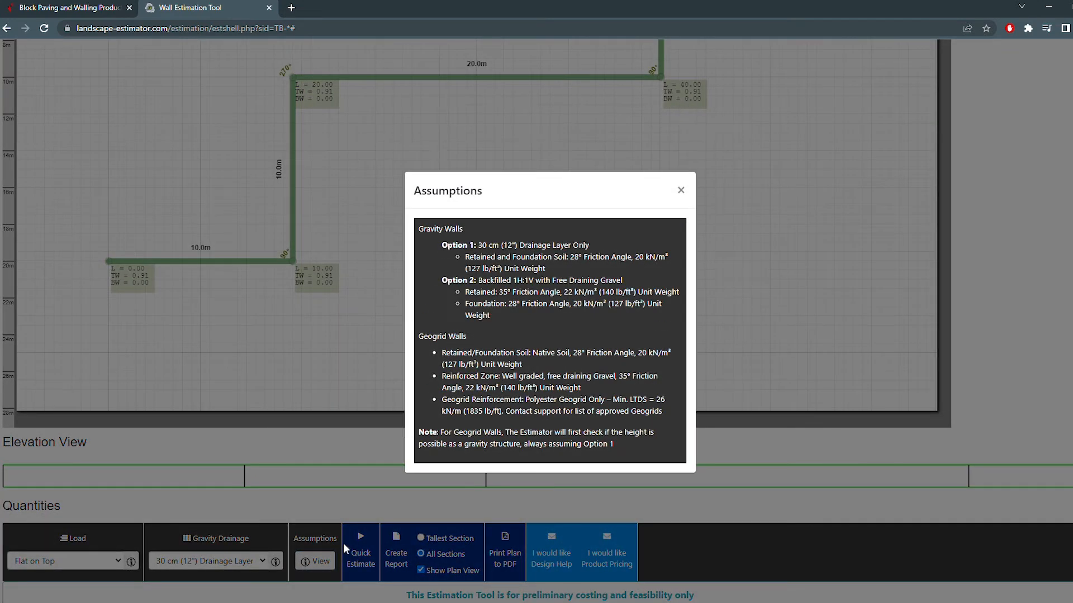
{"action": "mouse_move", "coordinate": [550, 269]}
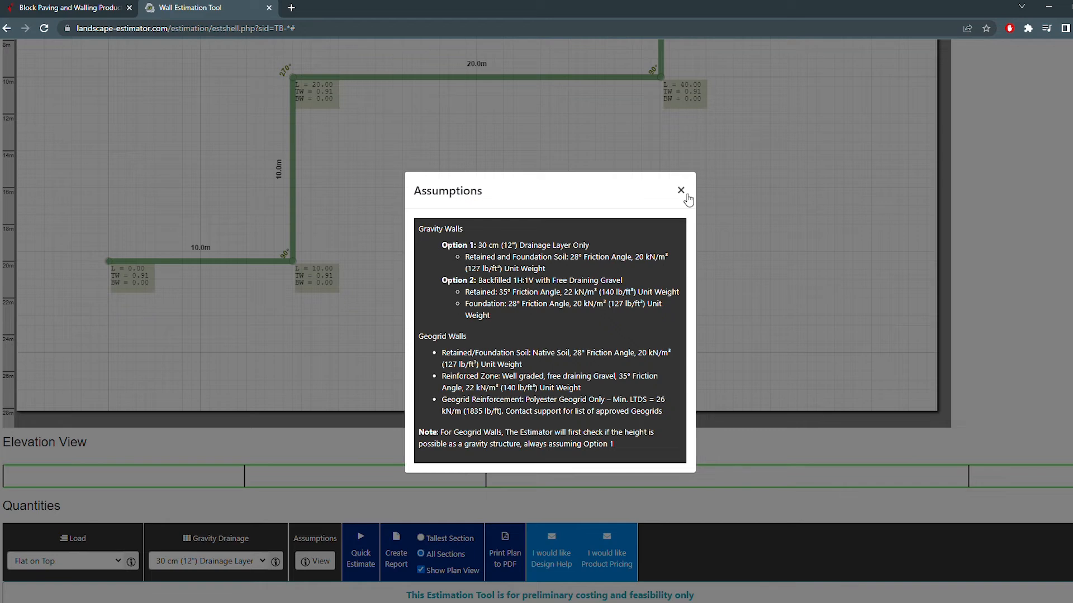
{"action": "left_click", "coordinate": [681, 189]}
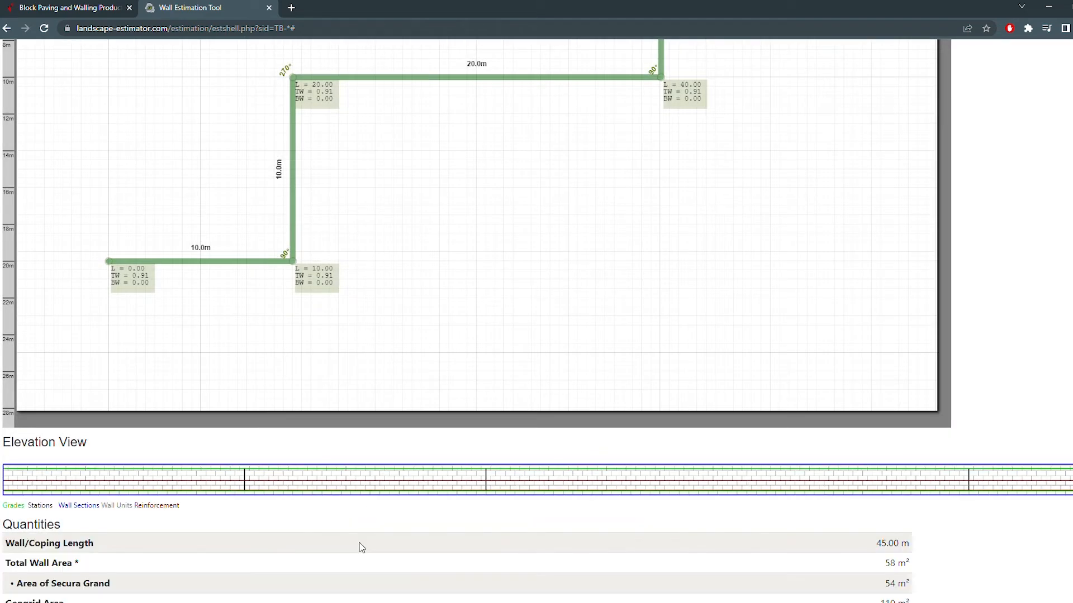
{"action": "scroll", "scroll_direction": "down", "scroll_amount": 3}
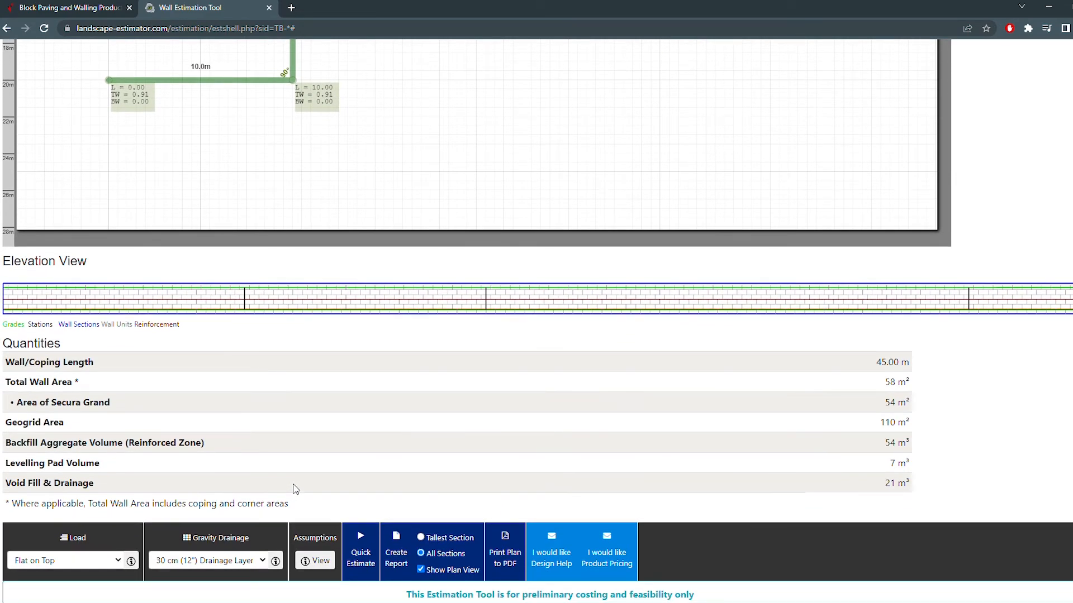
{"action": "mouse_move", "coordinate": [364, 349]}
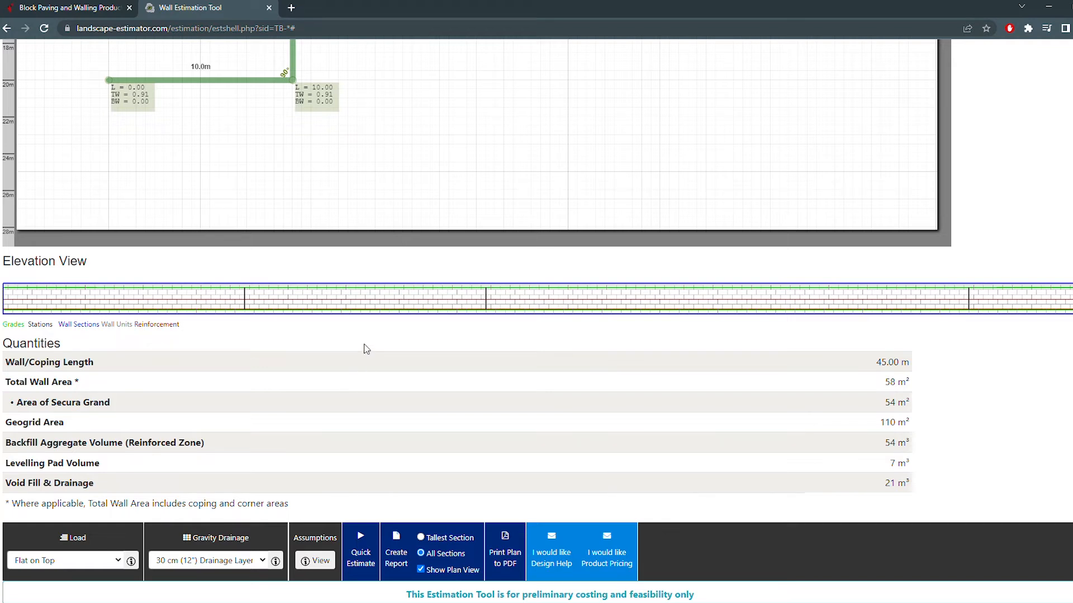
{"action": "mouse_move", "coordinate": [351, 372]}
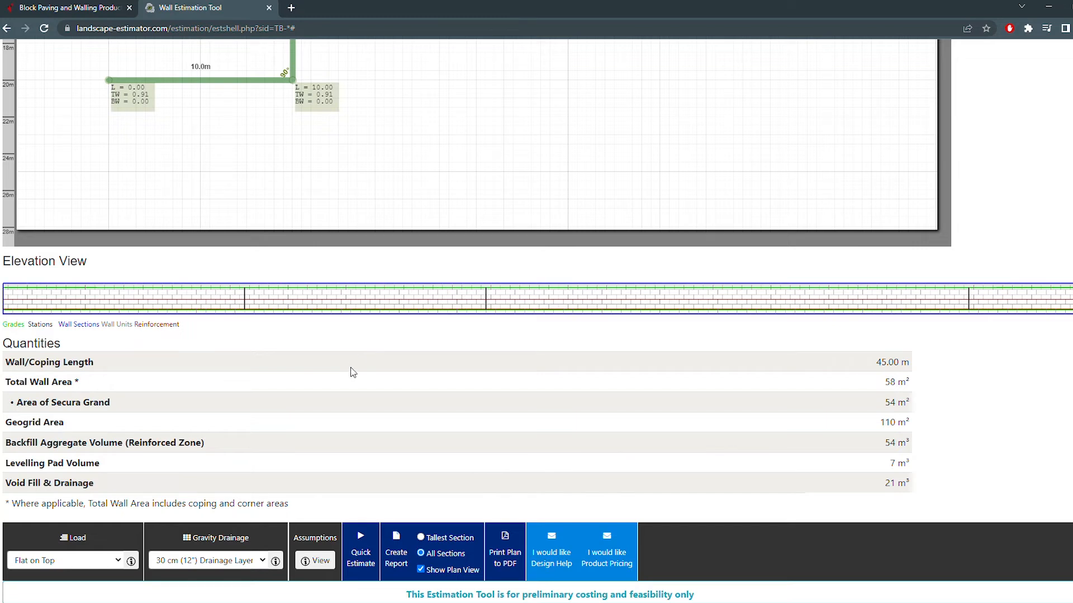
{"action": "mouse_move", "coordinate": [865, 390]}
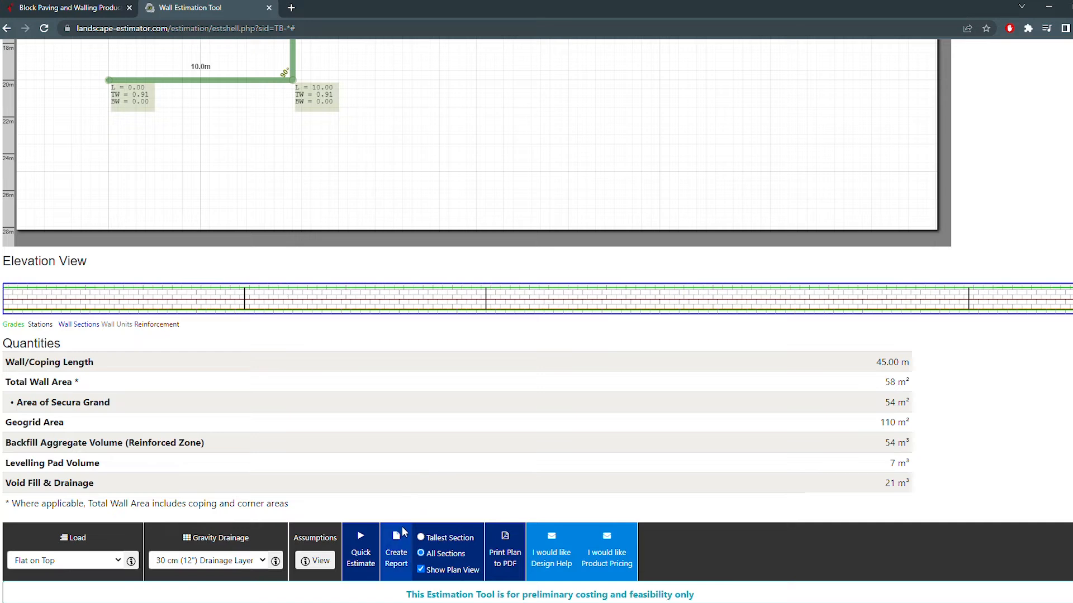
- Generate the all-sections report, scroll through options, product and grade tables, then return to the planner
{"action": "left_click", "coordinate": [395, 553]}
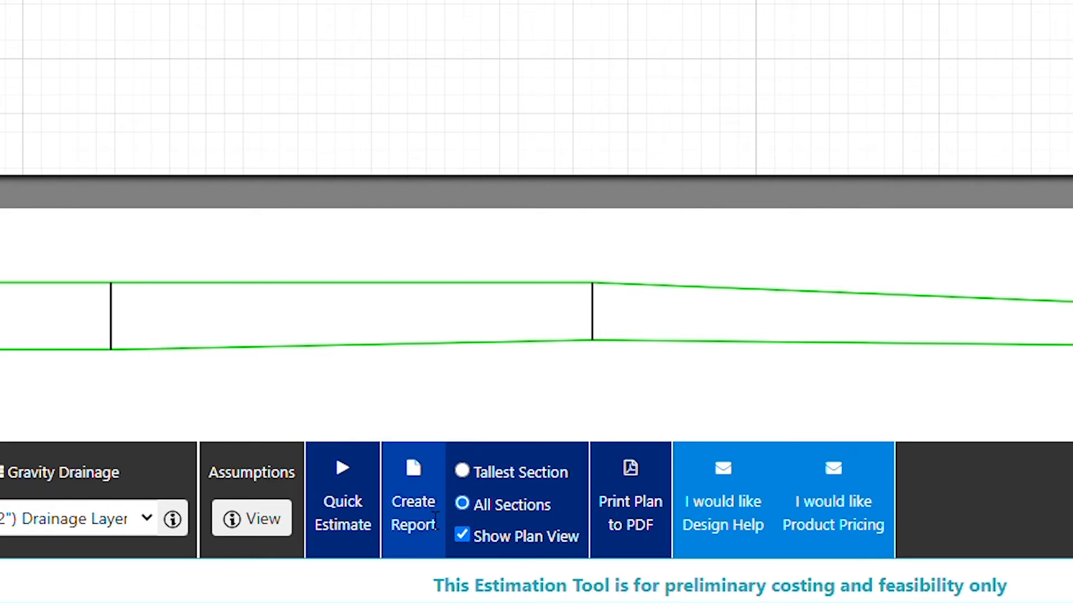
{"action": "left_click", "coordinate": [413, 500]}
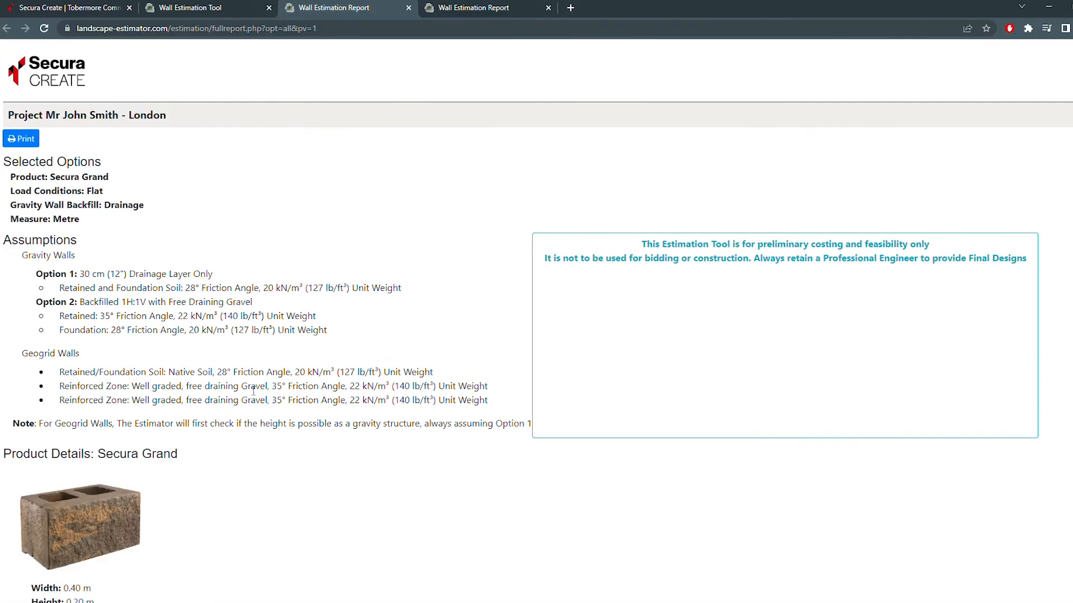
{"action": "scroll", "scroll_direction": "down", "scroll_amount": 3}
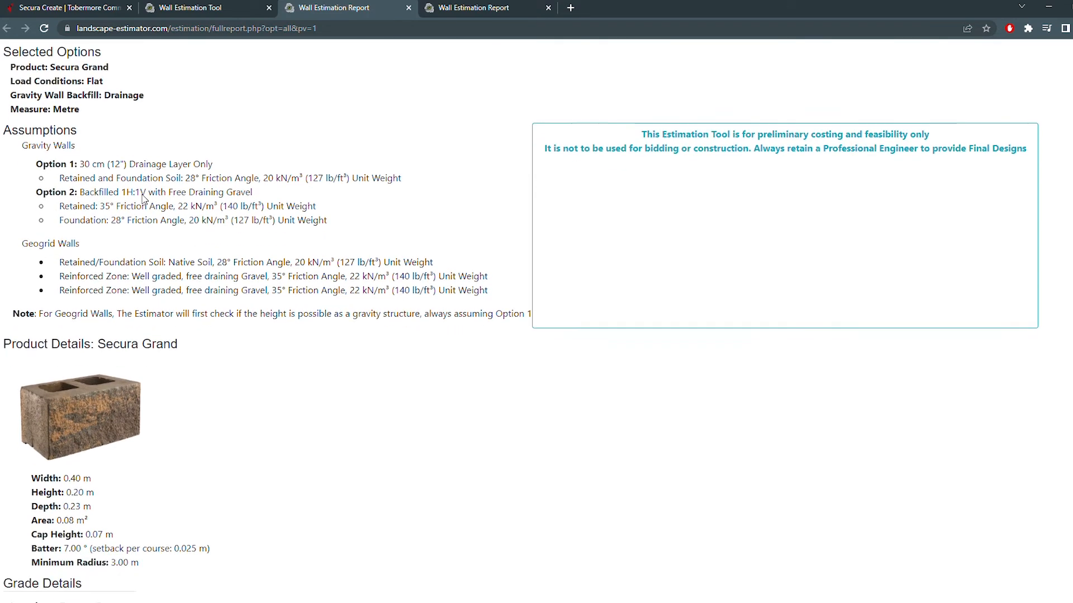
{"action": "scroll", "scroll_direction": "down", "scroll_amount": 3}
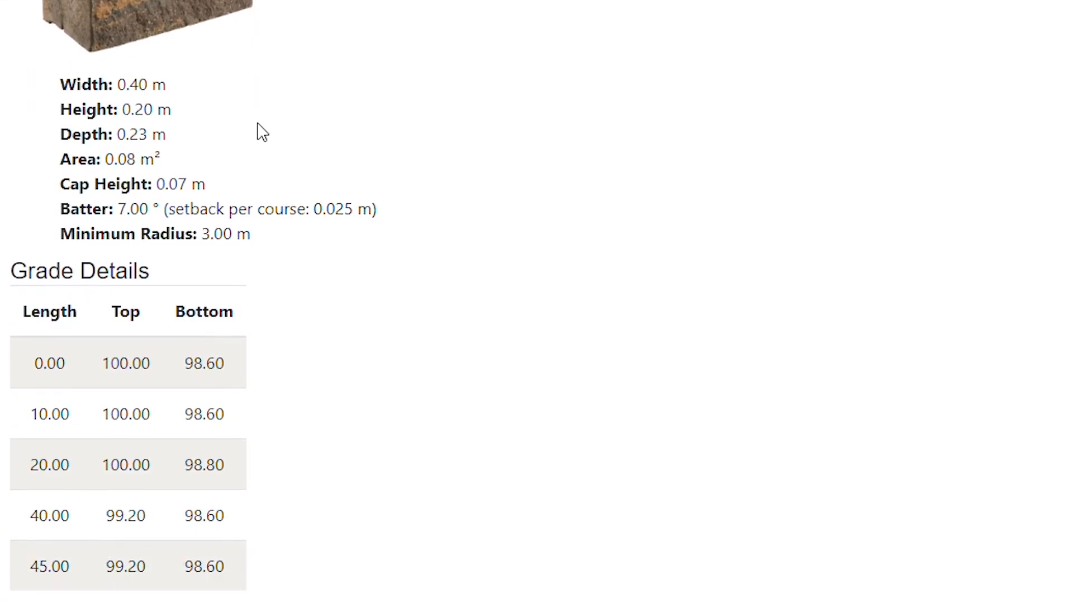
{"action": "scroll", "scroll_direction": "down", "scroll_amount": 3}
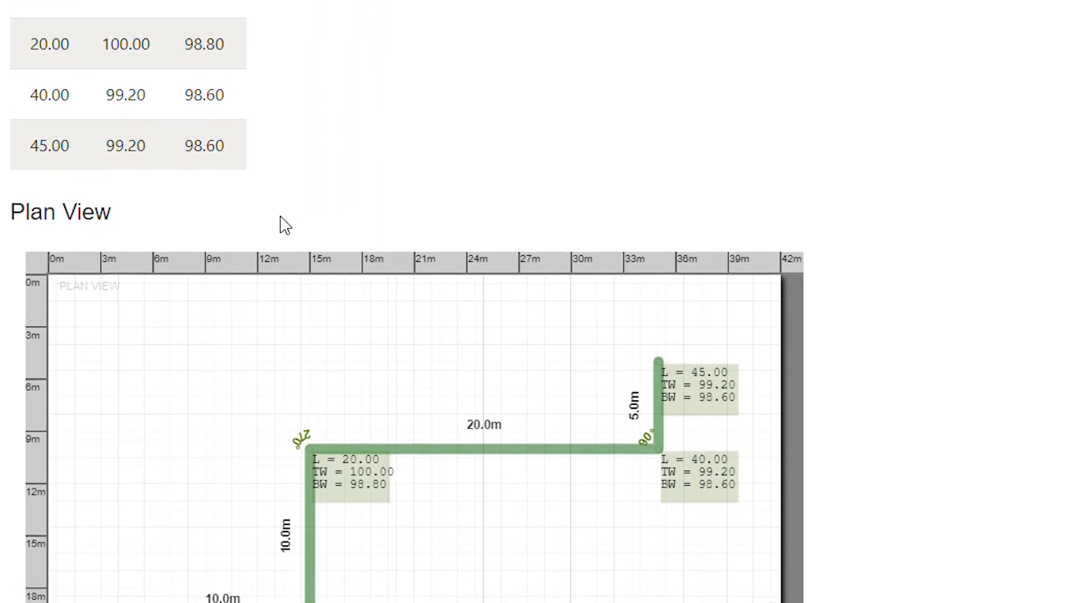
{"action": "scroll", "scroll_direction": "down", "scroll_amount": 3}
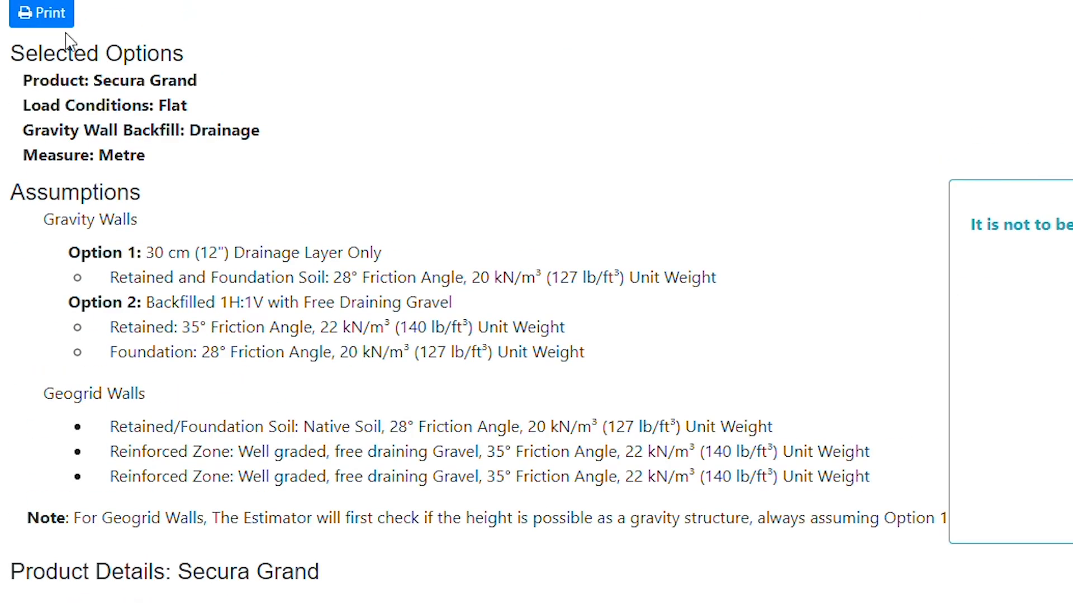
{"action": "left_click", "coordinate": [205, 7]}
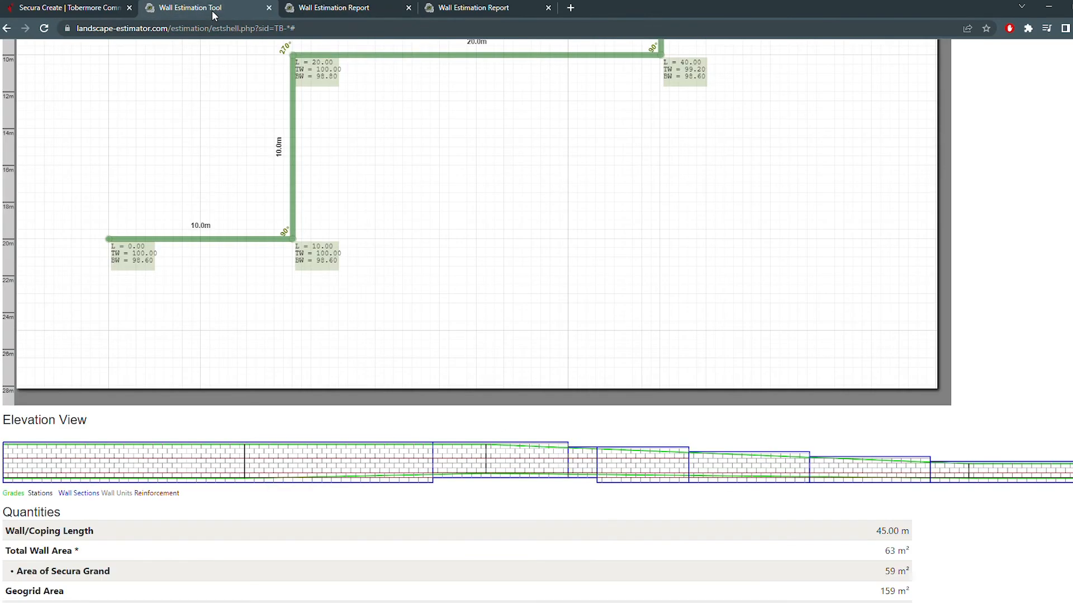
- Add a curved section of radius 3.3 m and length 9.8 m, ending the wall at 54.79 m total
{"action": "scroll", "scroll_direction": "up", "scroll_amount": 3}
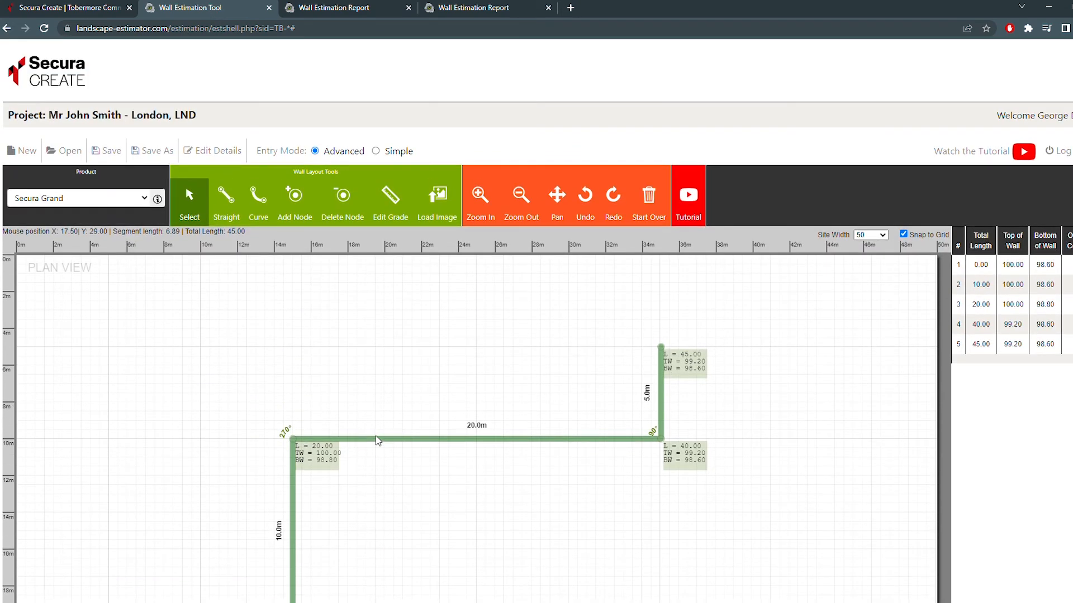
{"action": "mouse_move", "coordinate": [173, 246]}
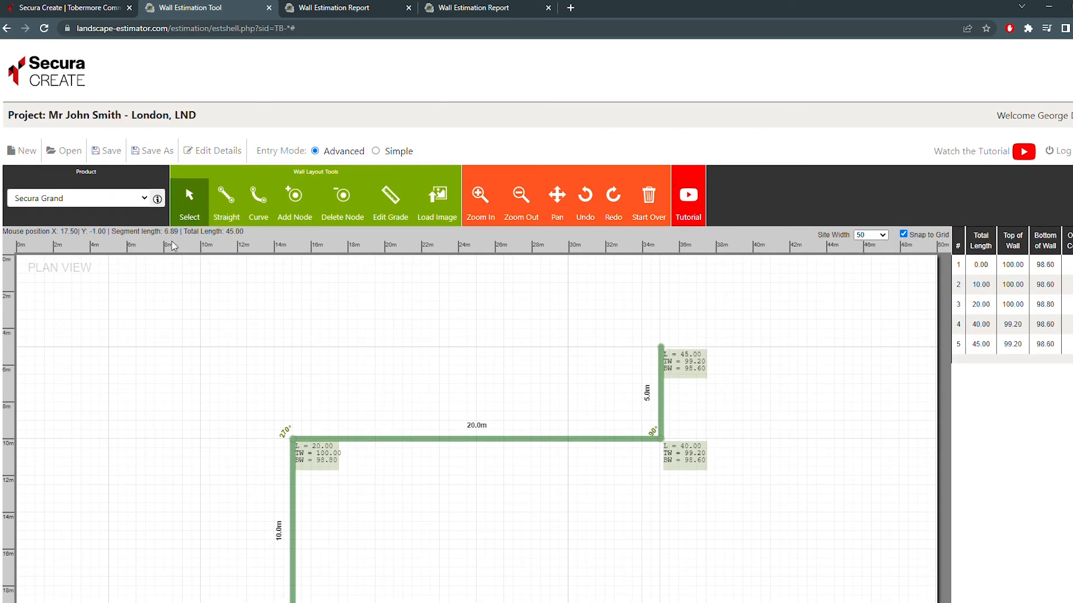
{"action": "key", "text": "ctrl+plus"}
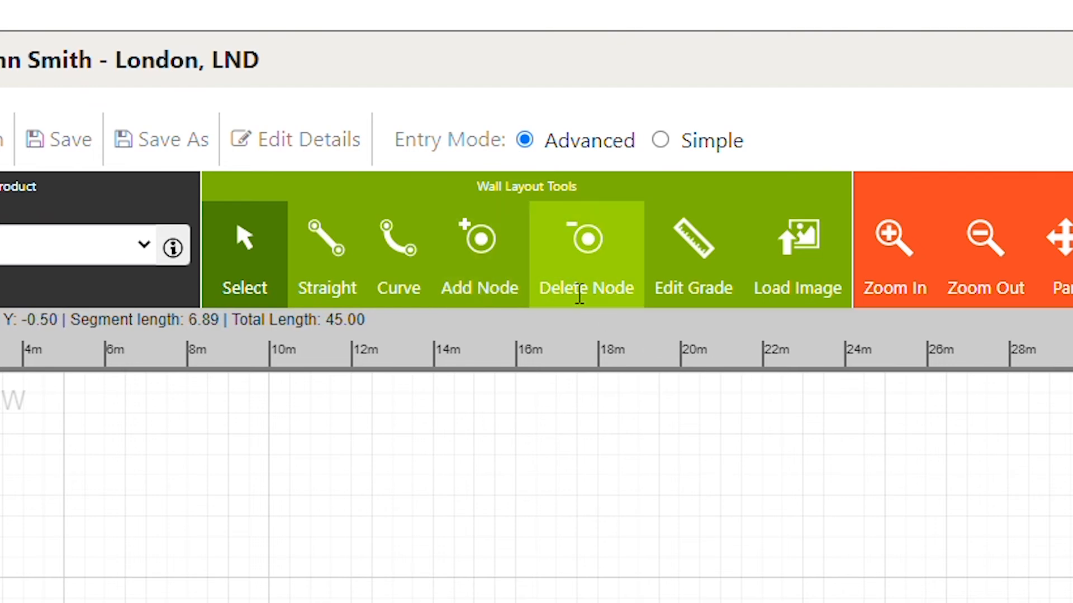
{"action": "left_click", "coordinate": [399, 246]}
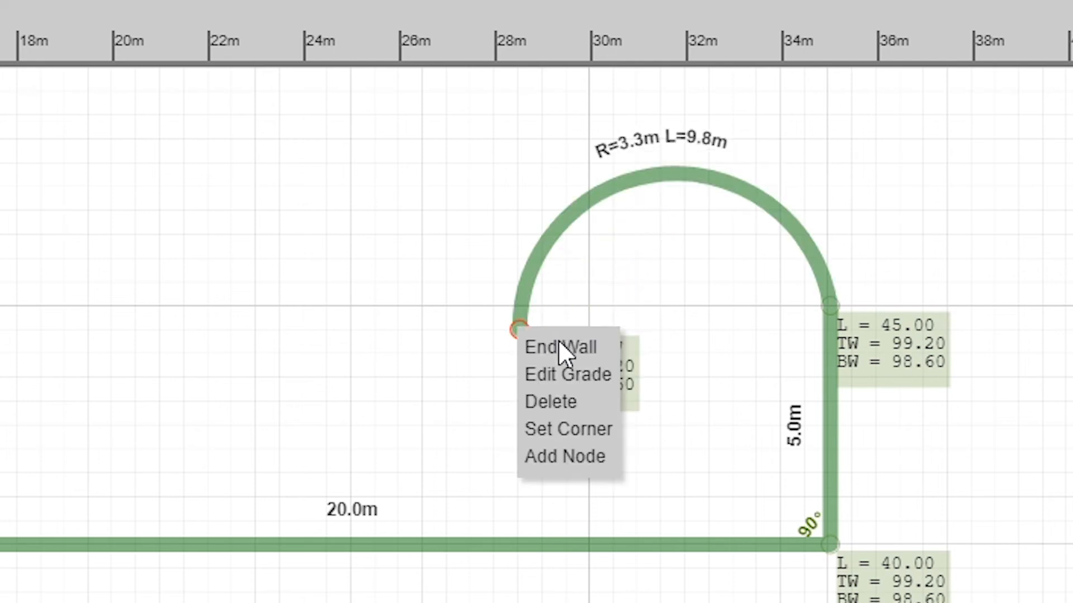
{"action": "left_click", "coordinate": [560, 347]}
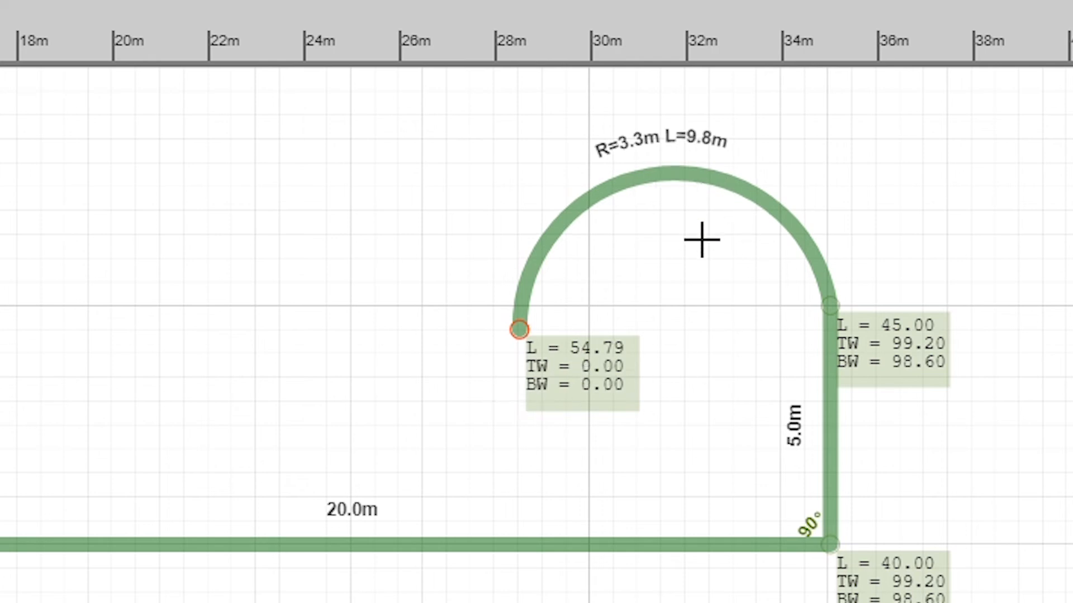
{"action": "mouse_move", "coordinate": [681, 212]}
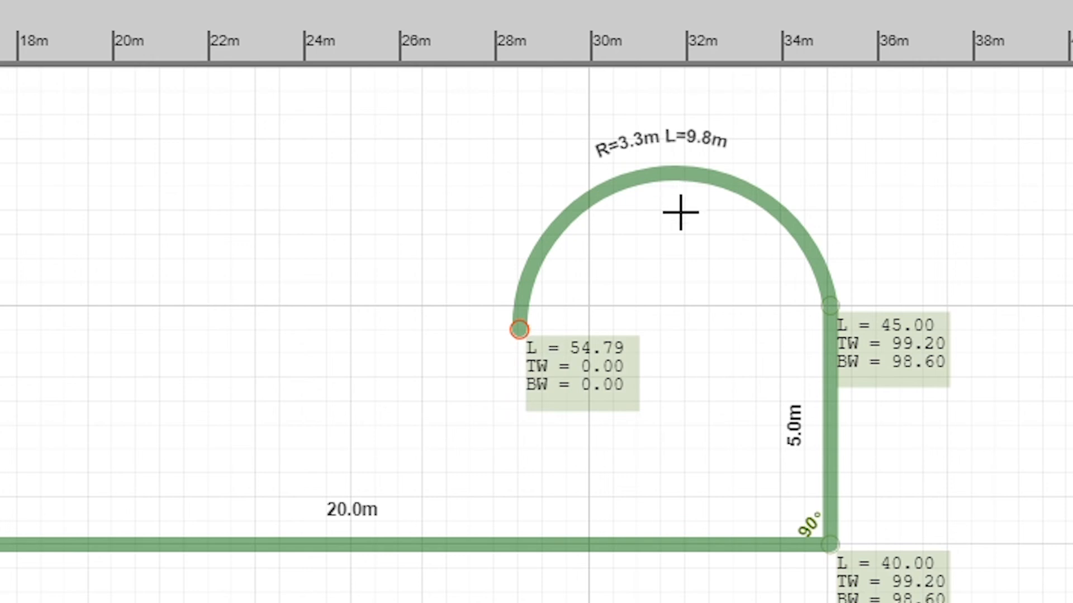